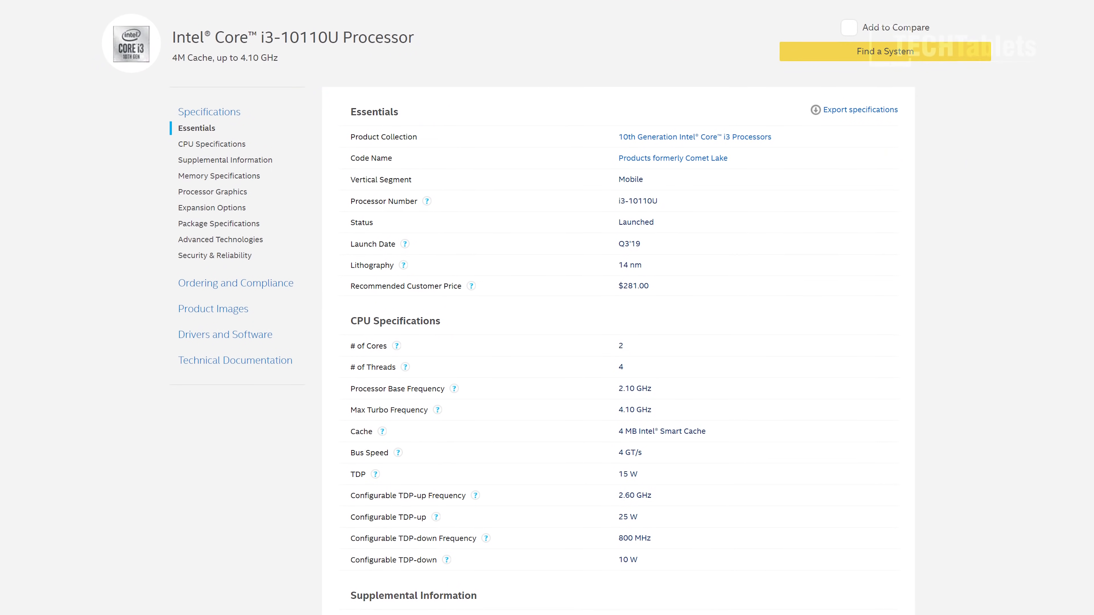
Browse the BIOS advanced, overclocking performance and security settings pages.
scroll("down", 3)
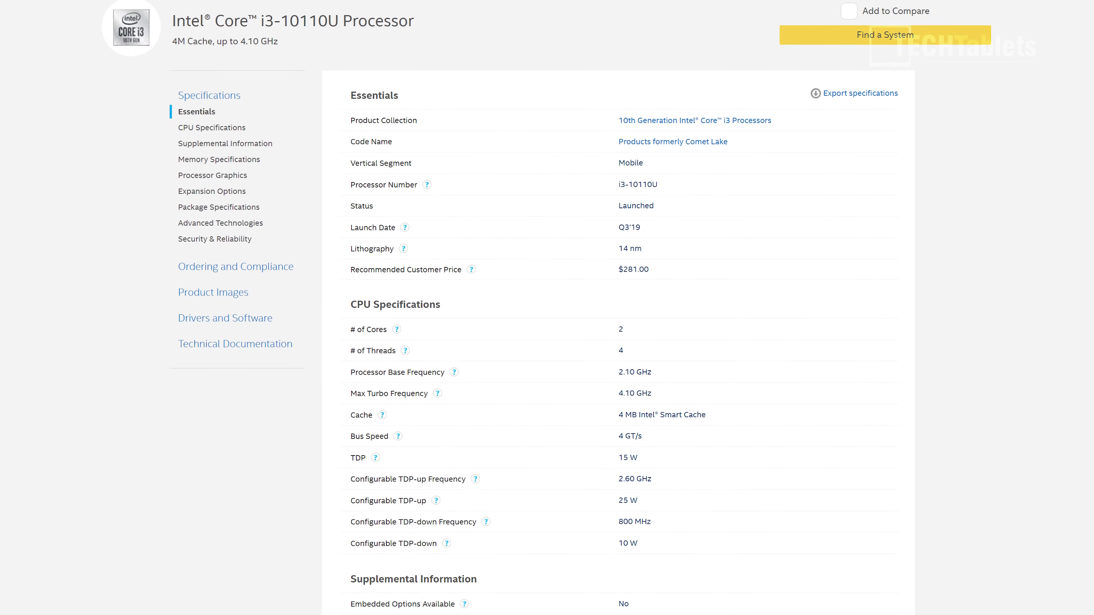
scroll("down", 3)
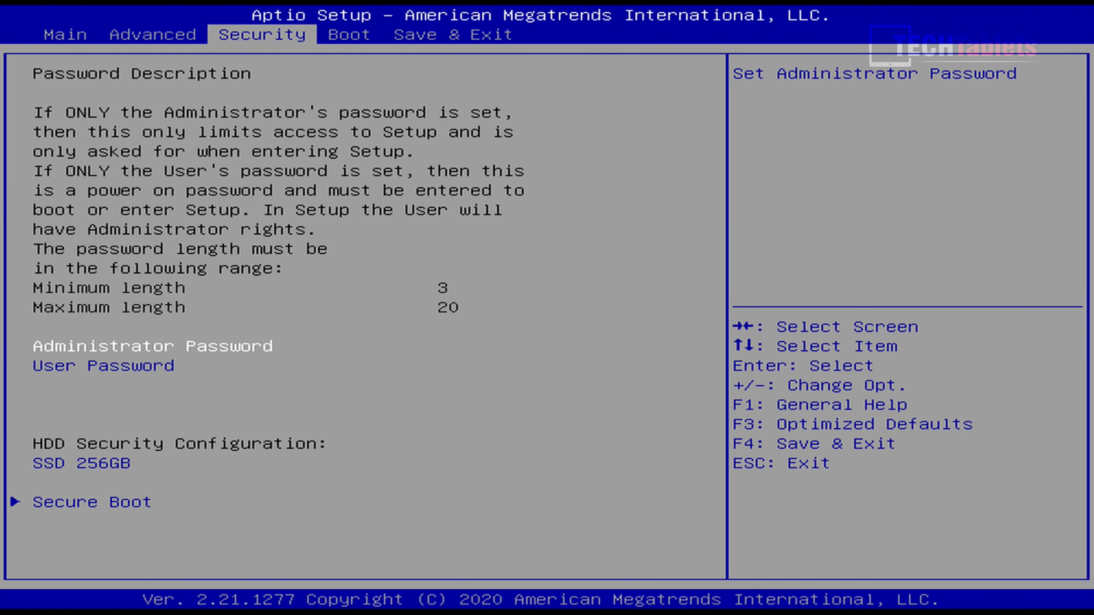
left_click(152, 35)
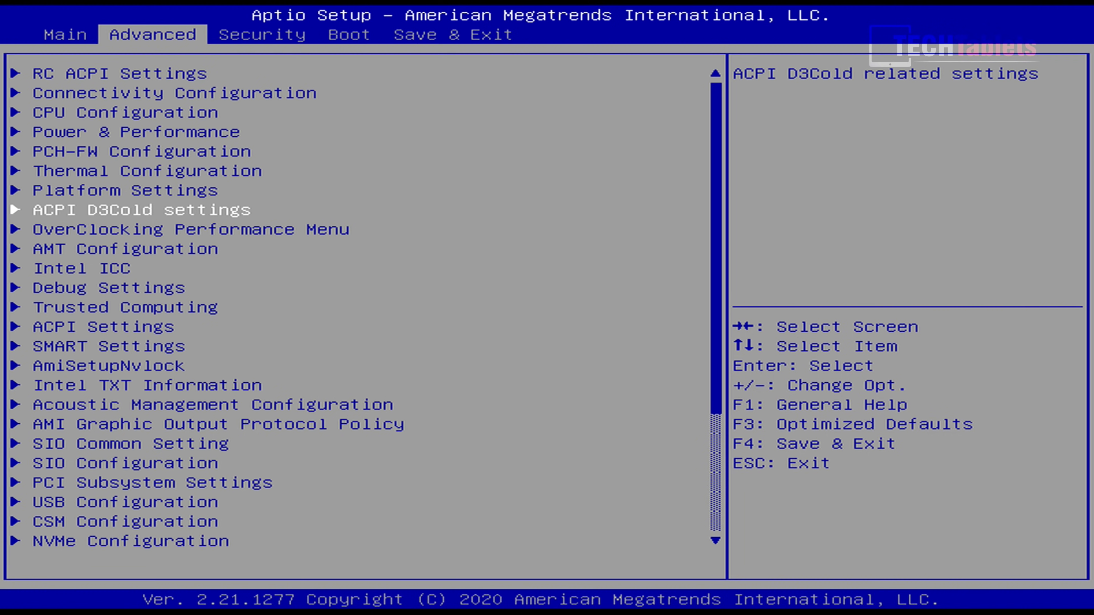
key("Down")
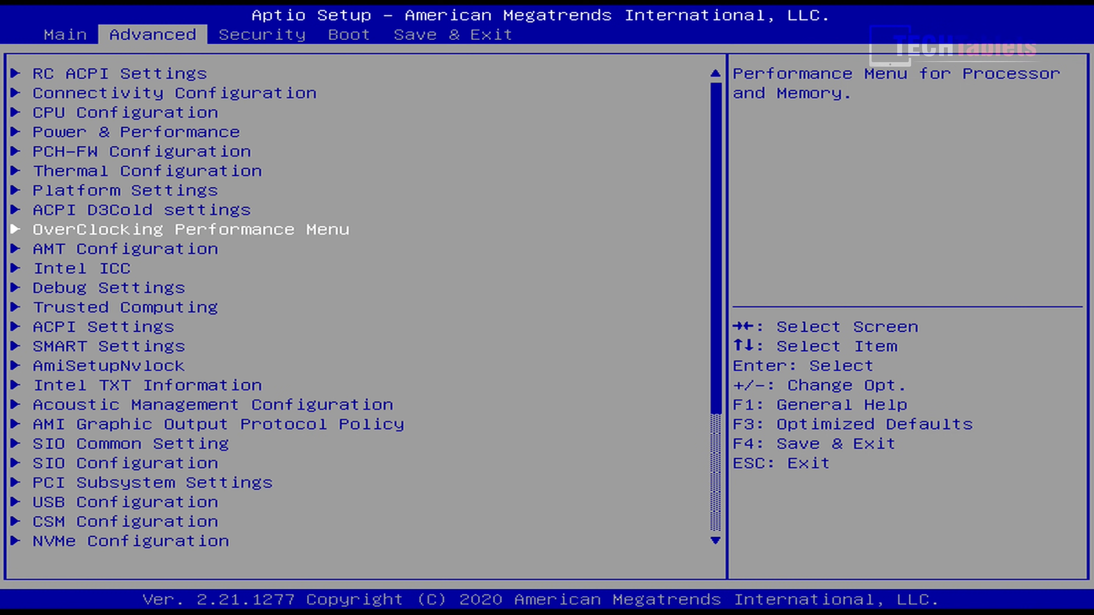
left_click(261, 34)
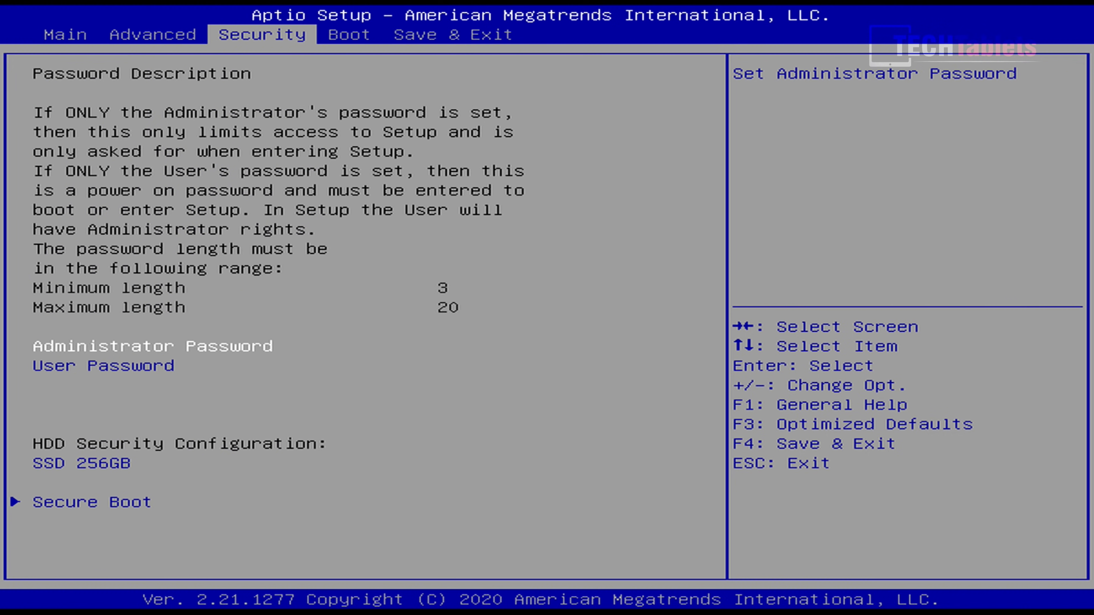
left_click(348, 34)
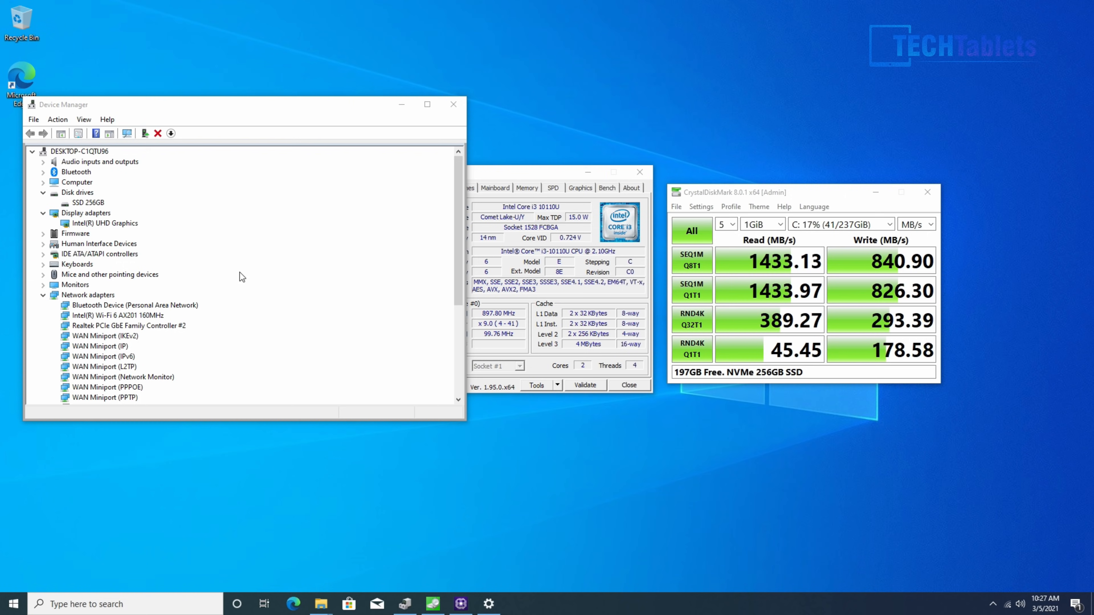
mouse_move(85, 210)
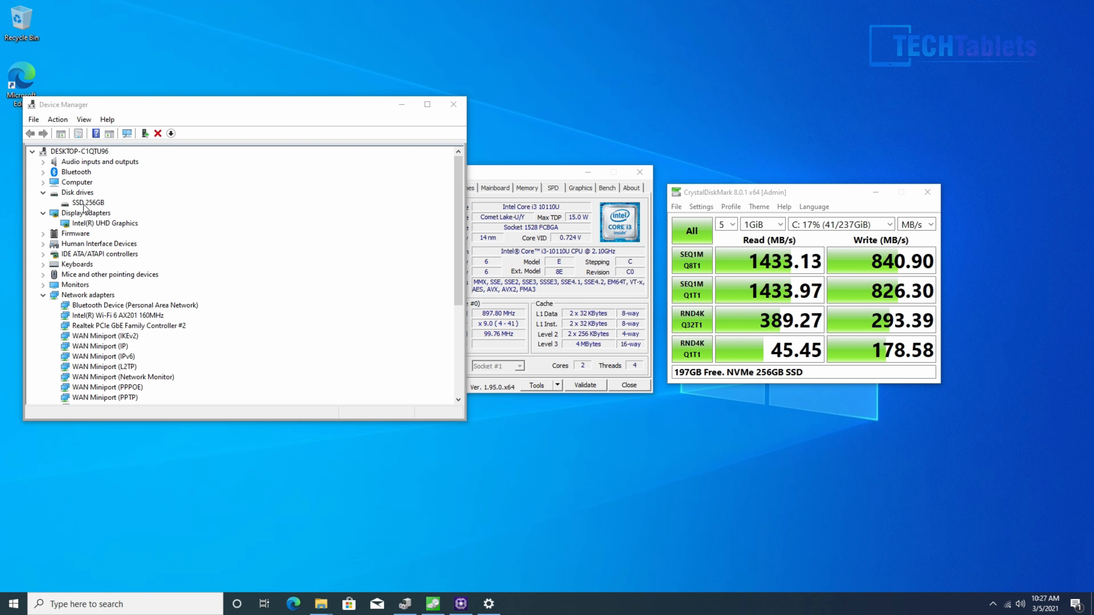
Show the SSD 256GB drive beside CrystalDiskMark's 1433.13 MB/s read, 840.90 MB/s write, then the About page.
left_click(89, 203)
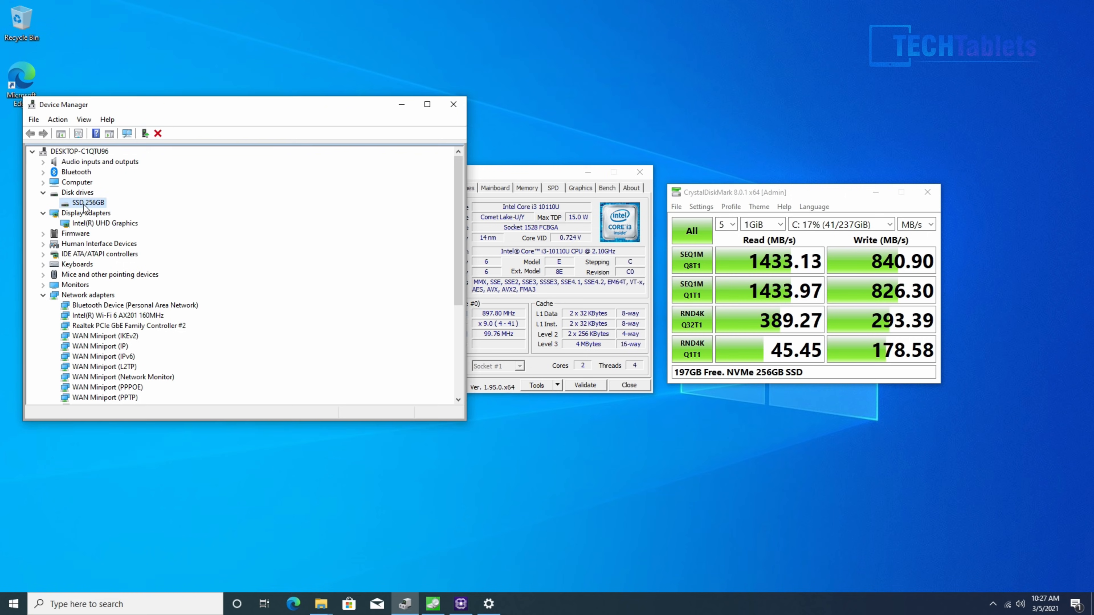
mouse_move(77, 215)
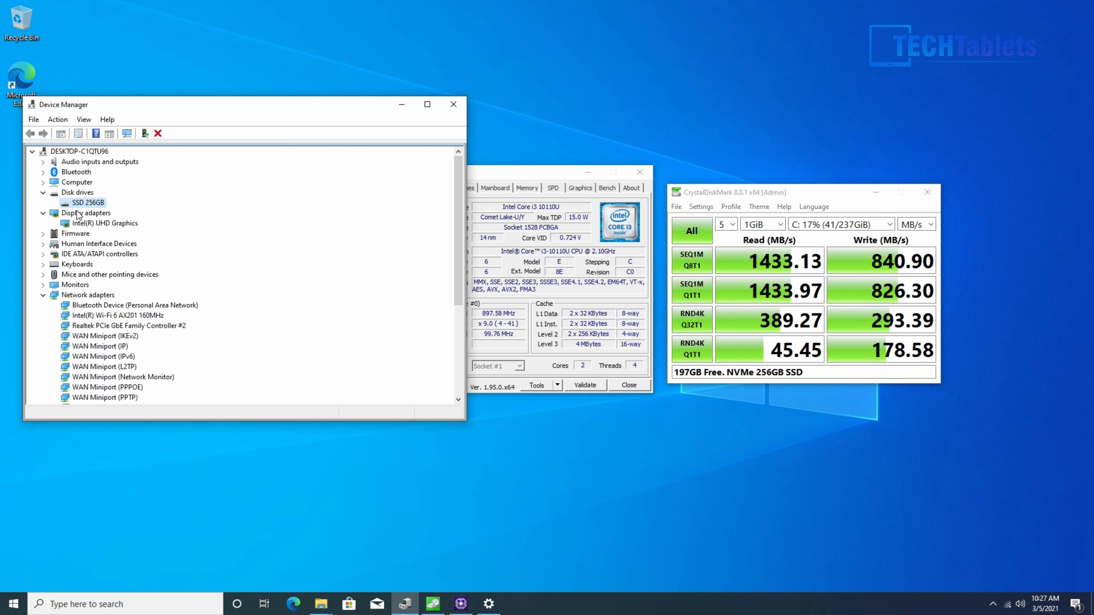
mouse_move(304, 235)
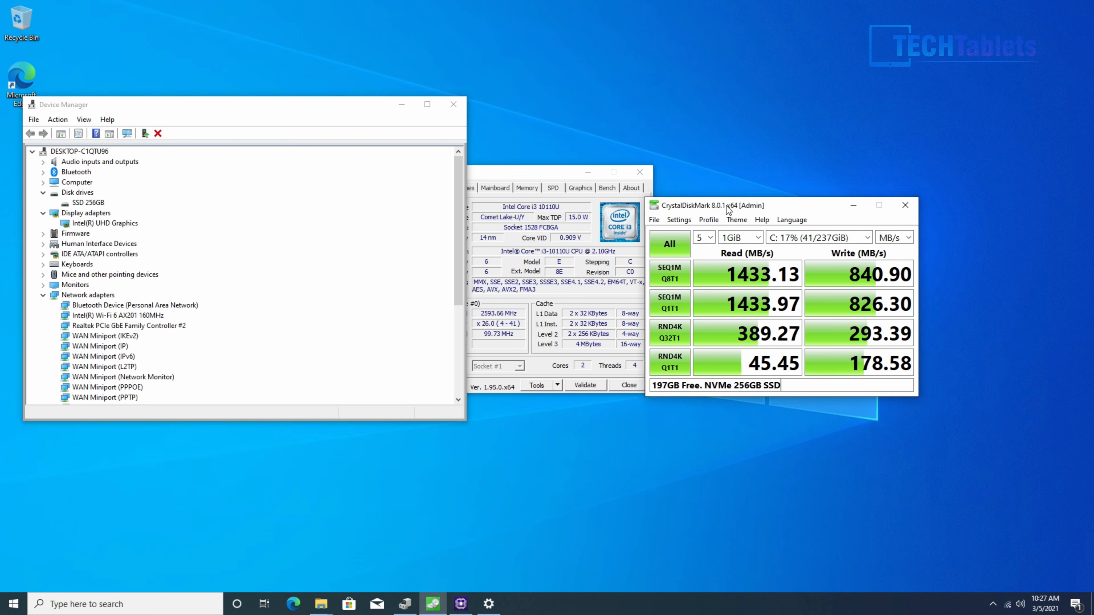
left_click_drag(725, 205, 698, 184)
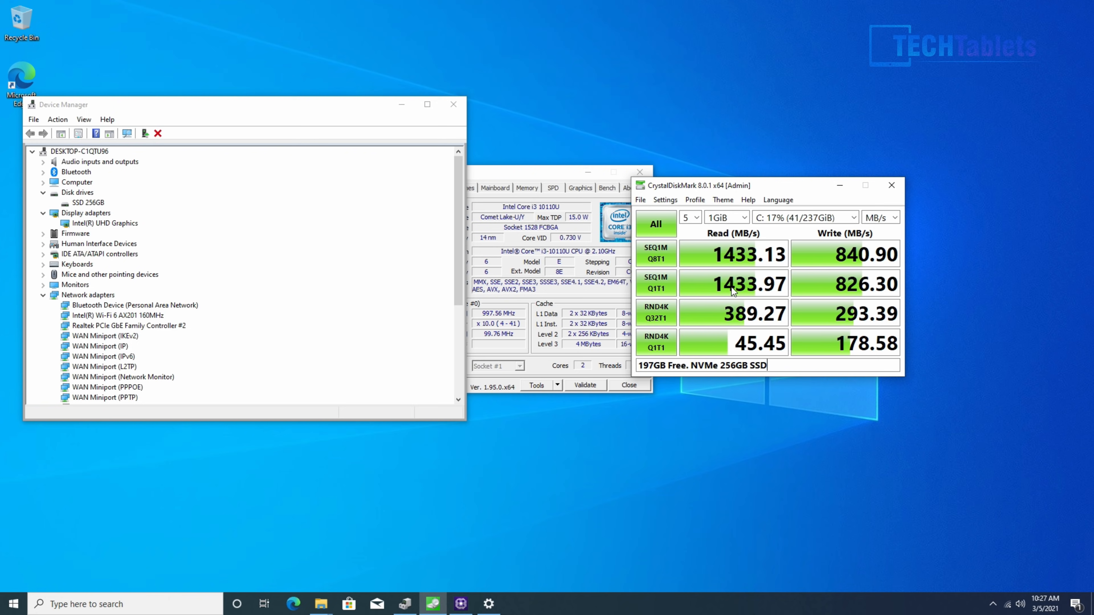
left_click(488, 604)
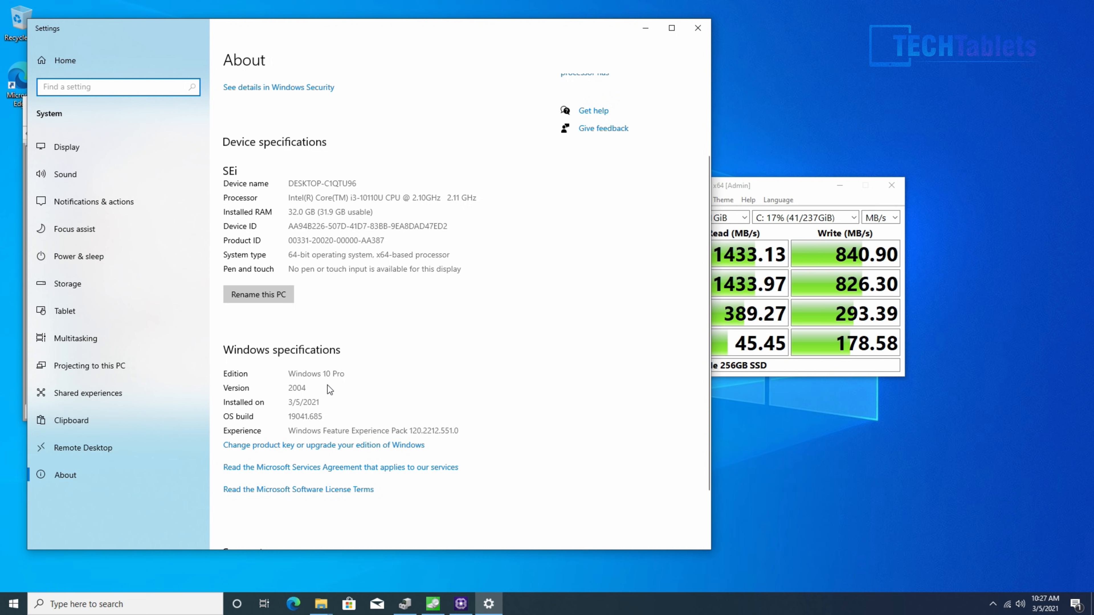
mouse_move(308, 396)
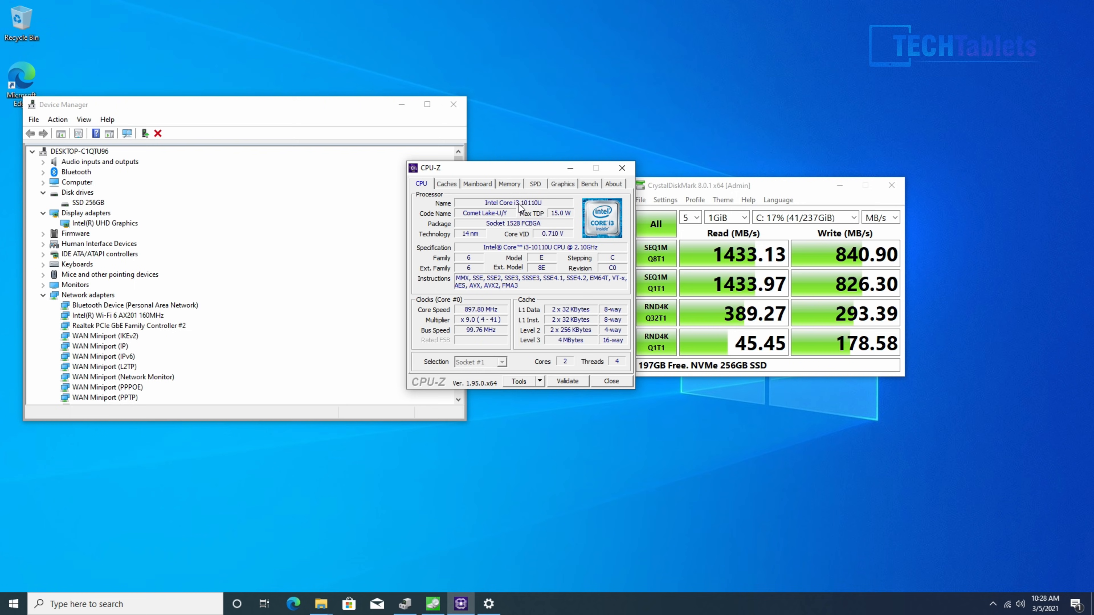
Show CPU-Z's 32 GBytes dual-channel DDR4 memory details and the i3-10110U entries under Processors.
left_click(509, 184)
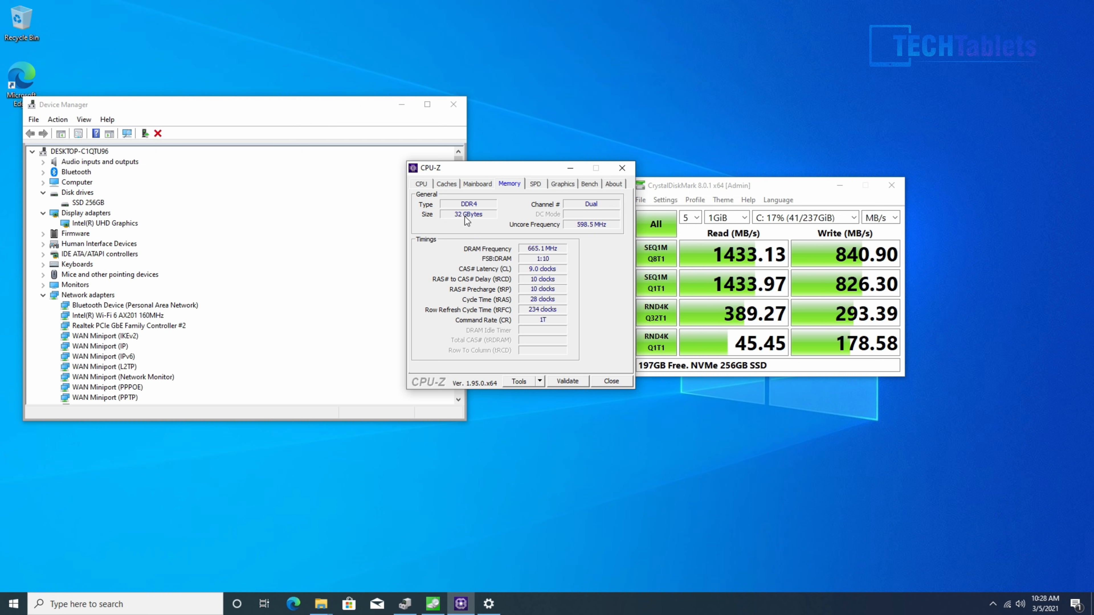
mouse_move(404, 603)
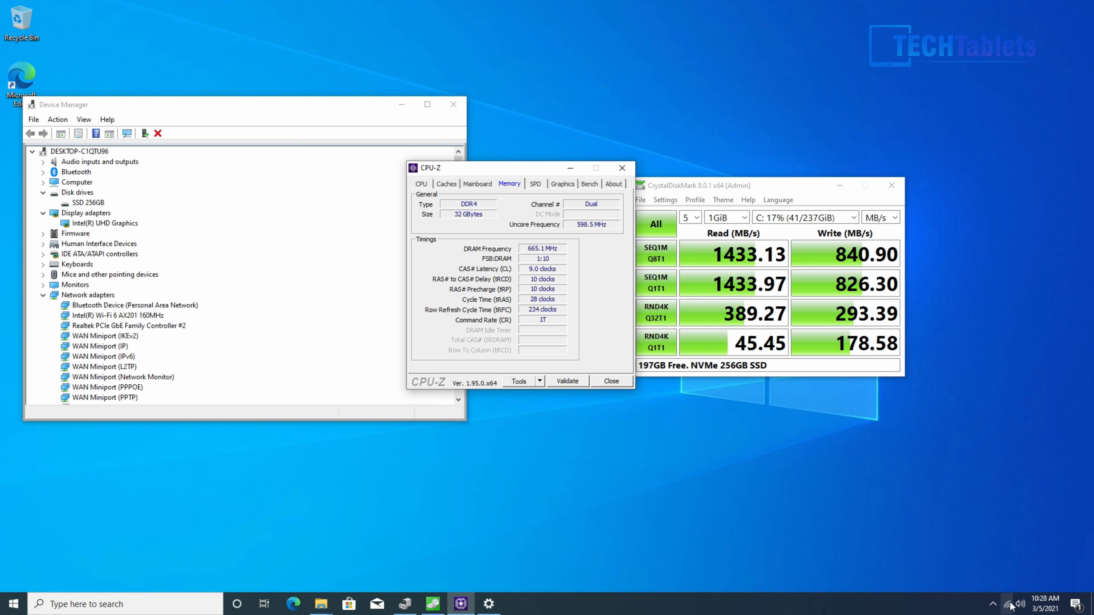
left_click(1015, 604)
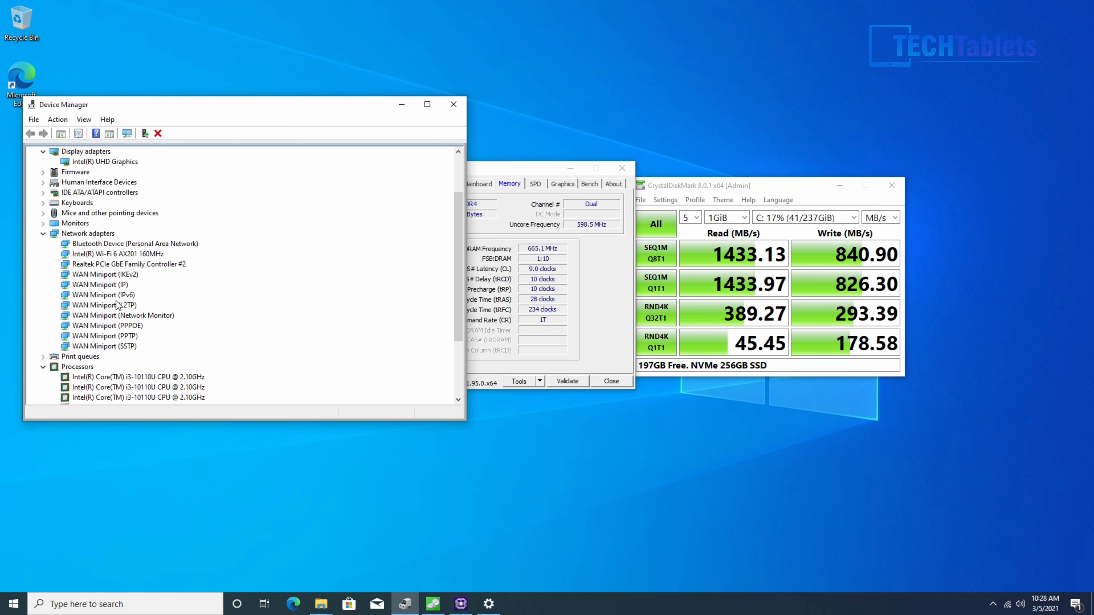
left_click(128, 264)
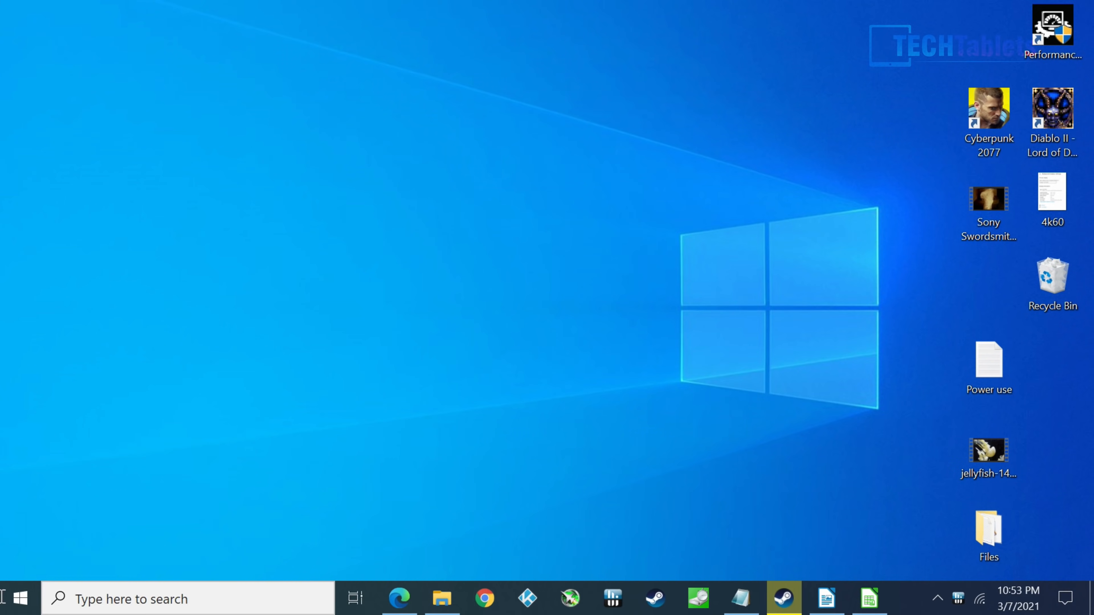
left_click(19, 599)
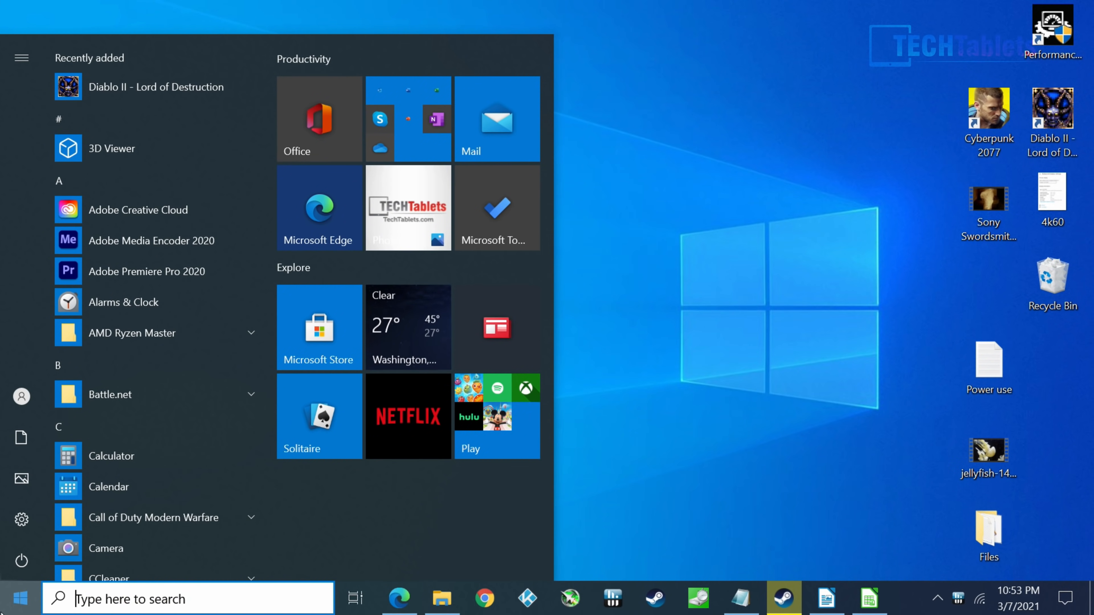
left_click(17, 597)
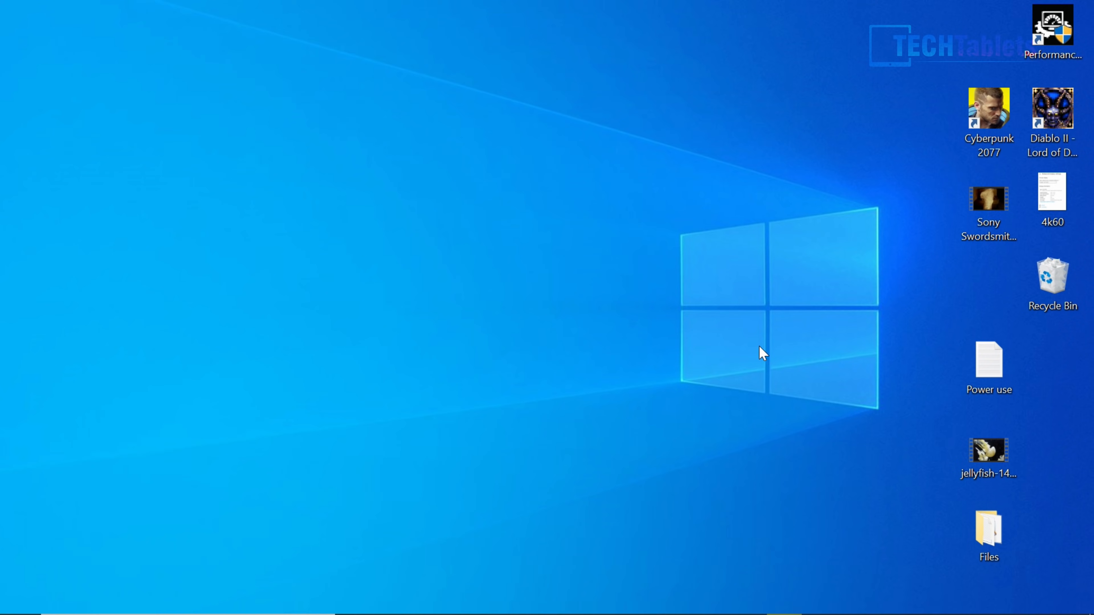
mouse_move(745, 358)
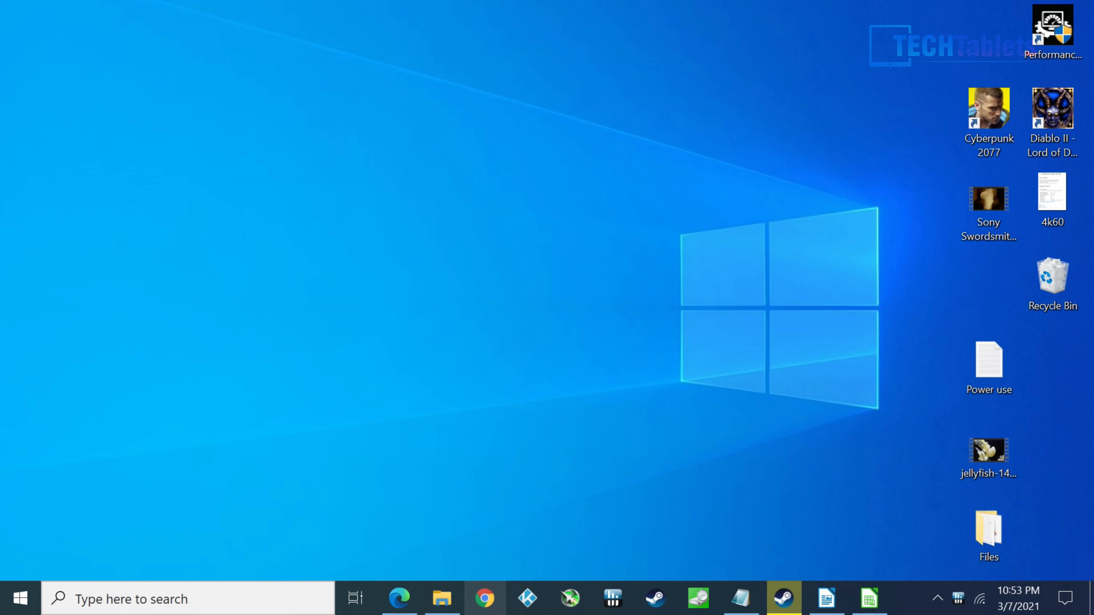
left_click(826, 599)
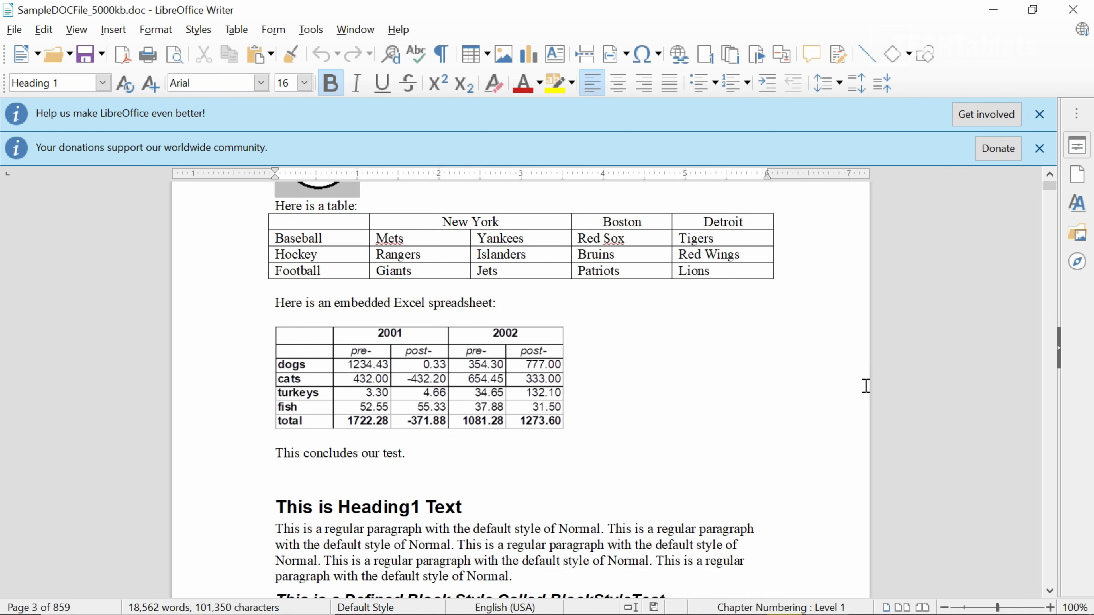
scroll("down", 3)
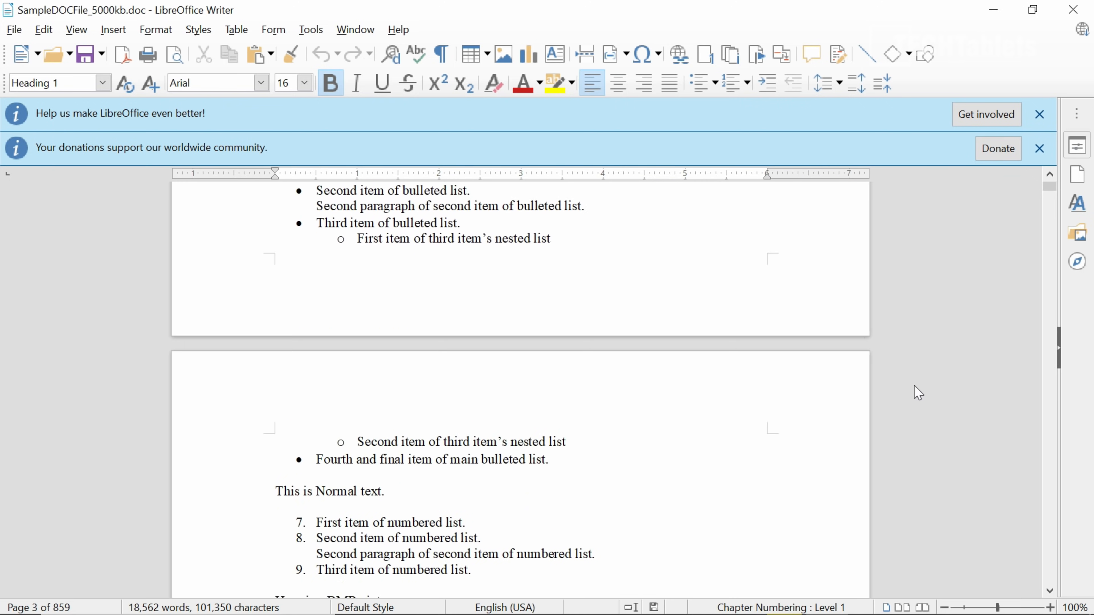
scroll("down", 3)
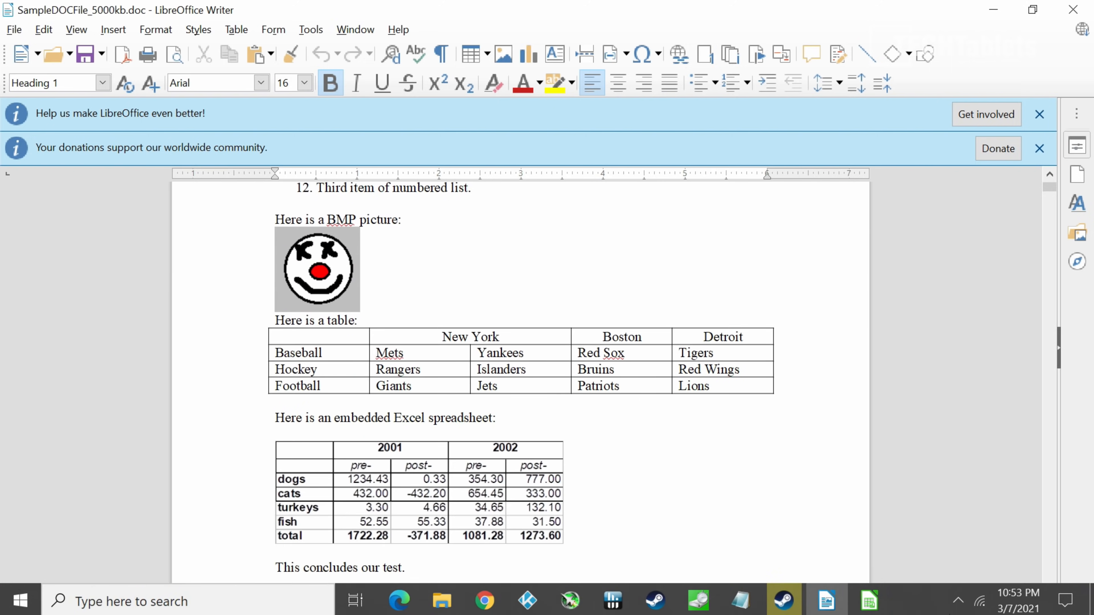
left_click(868, 600)
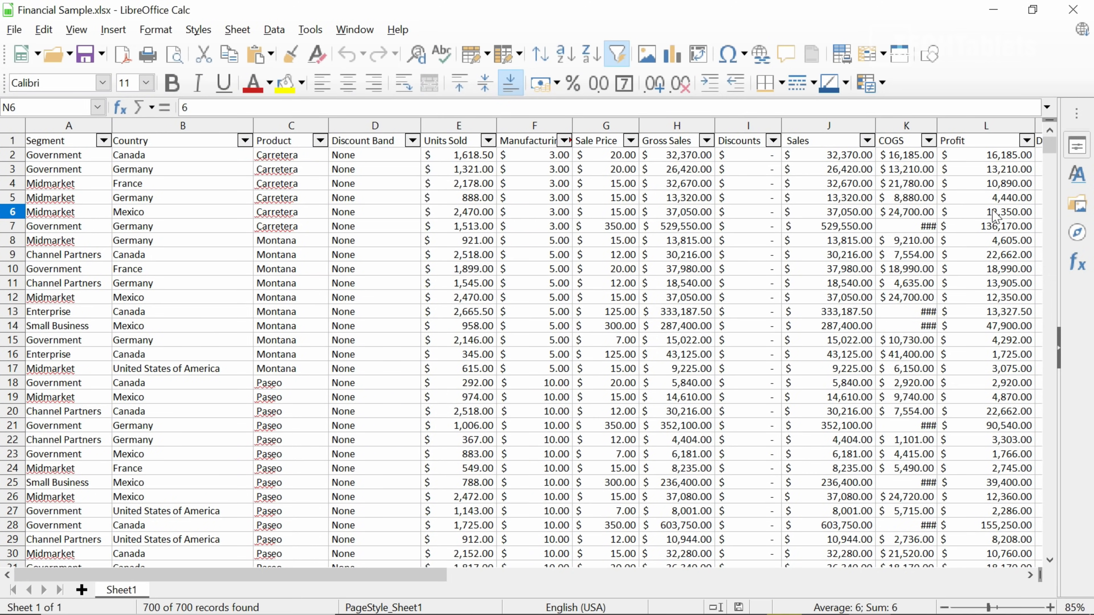
scroll("down", 3)
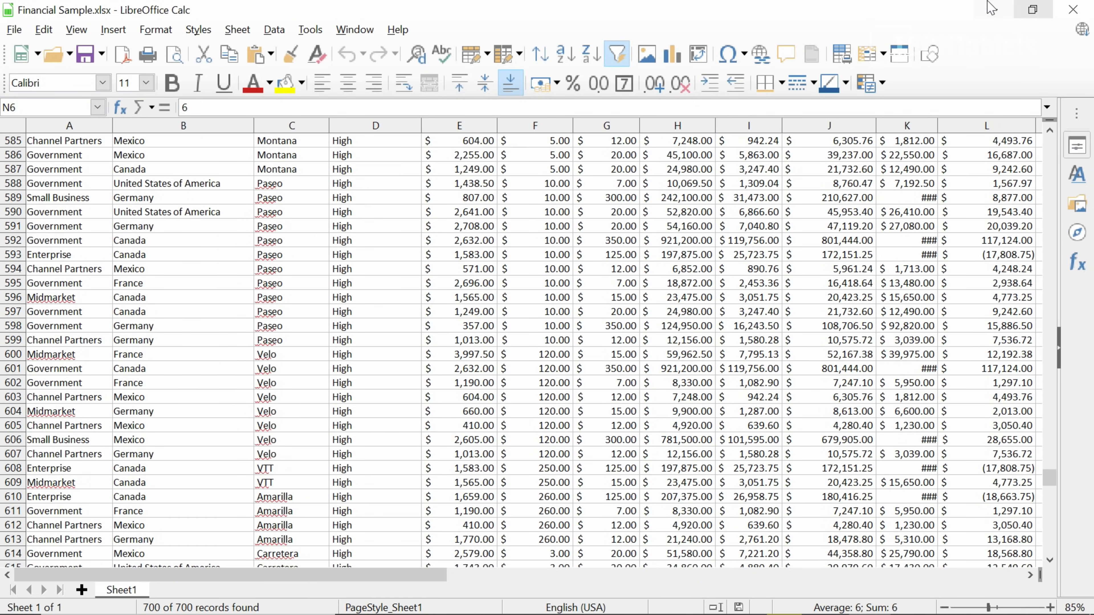
left_click(1073, 9)
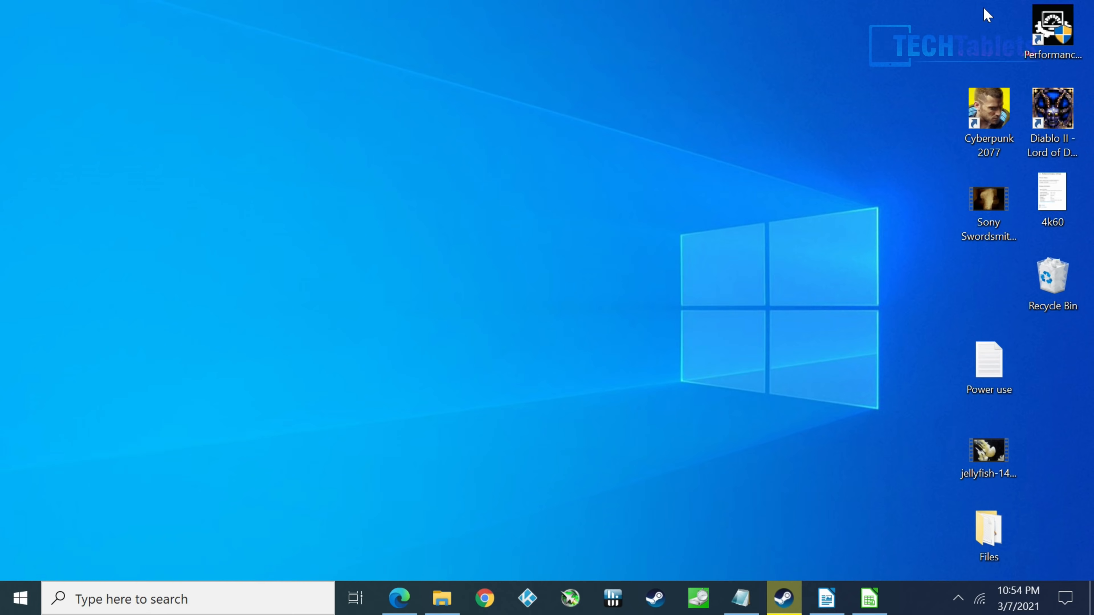
mouse_move(863, 43)
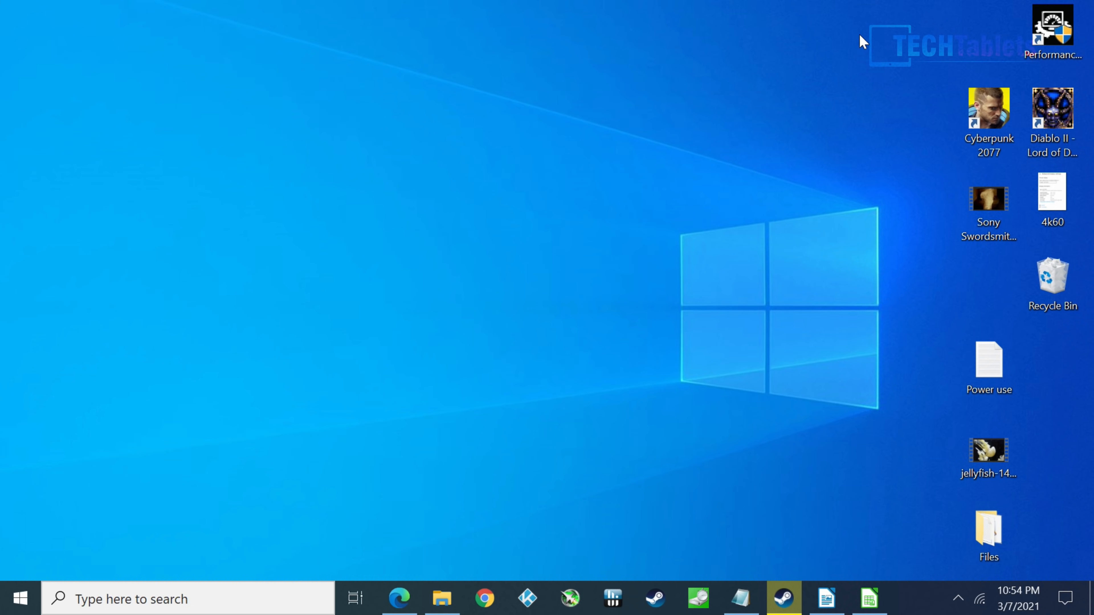
left_click(988, 202)
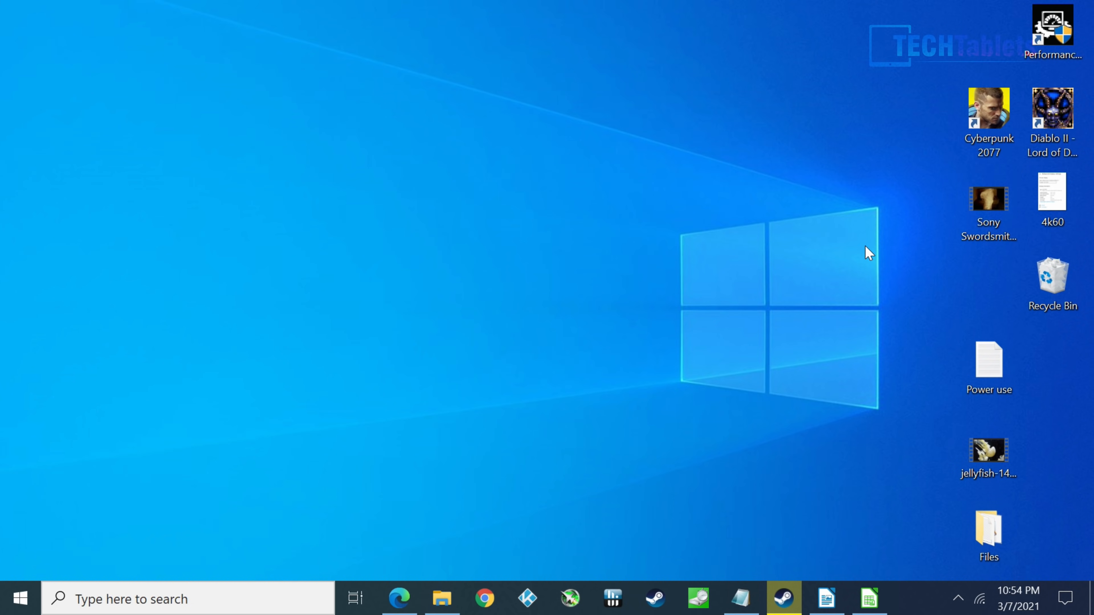
left_click(988, 202)
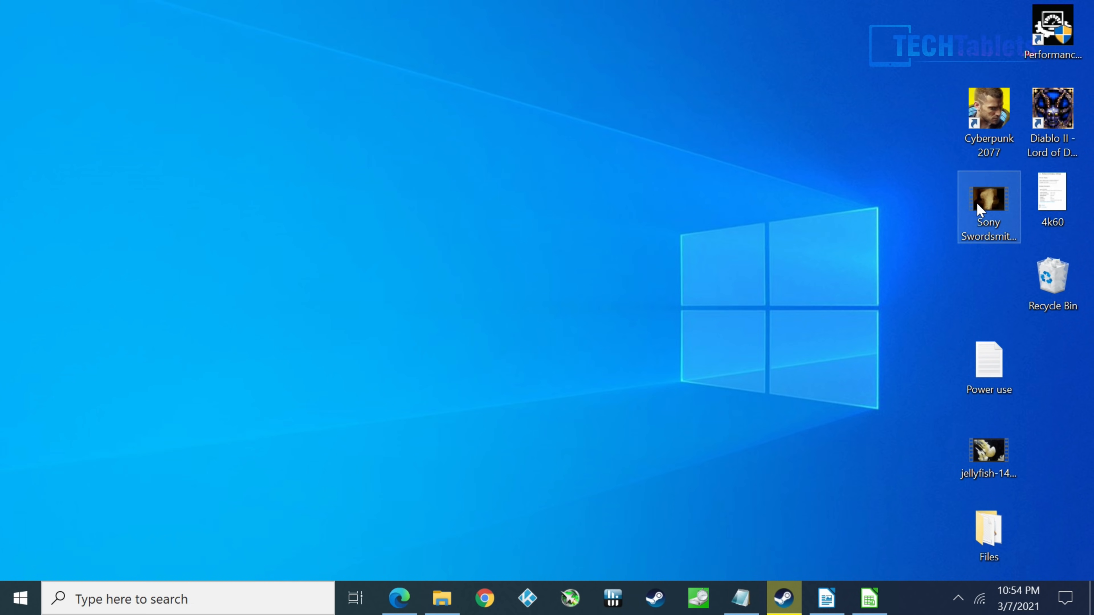
double_click(989, 199)
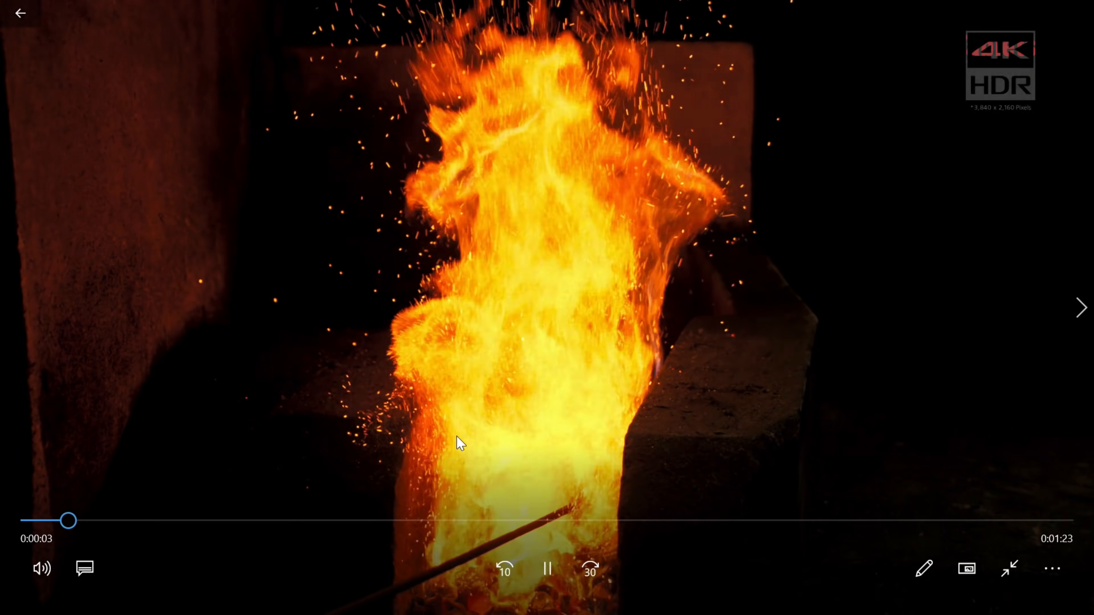
left_click_drag(66, 520, 299, 521)
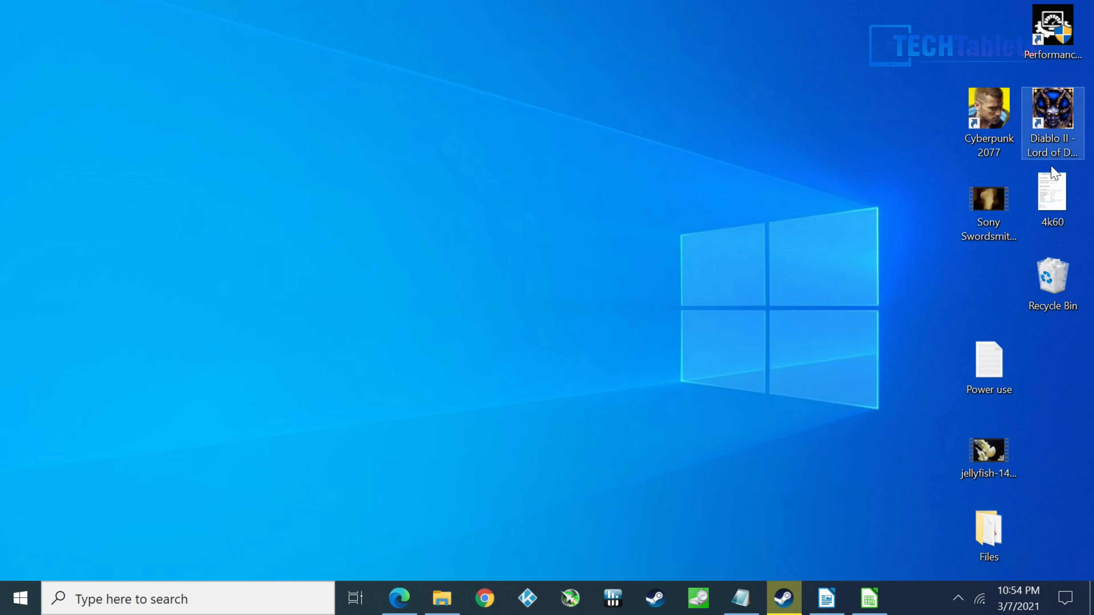
left_click(989, 209)
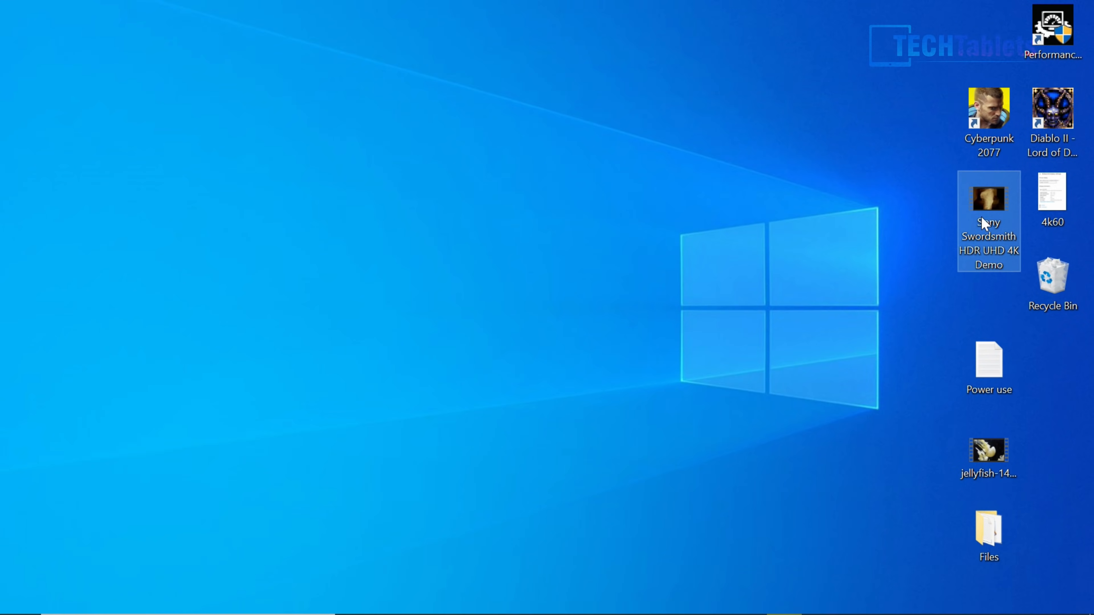
double_click(988, 450)
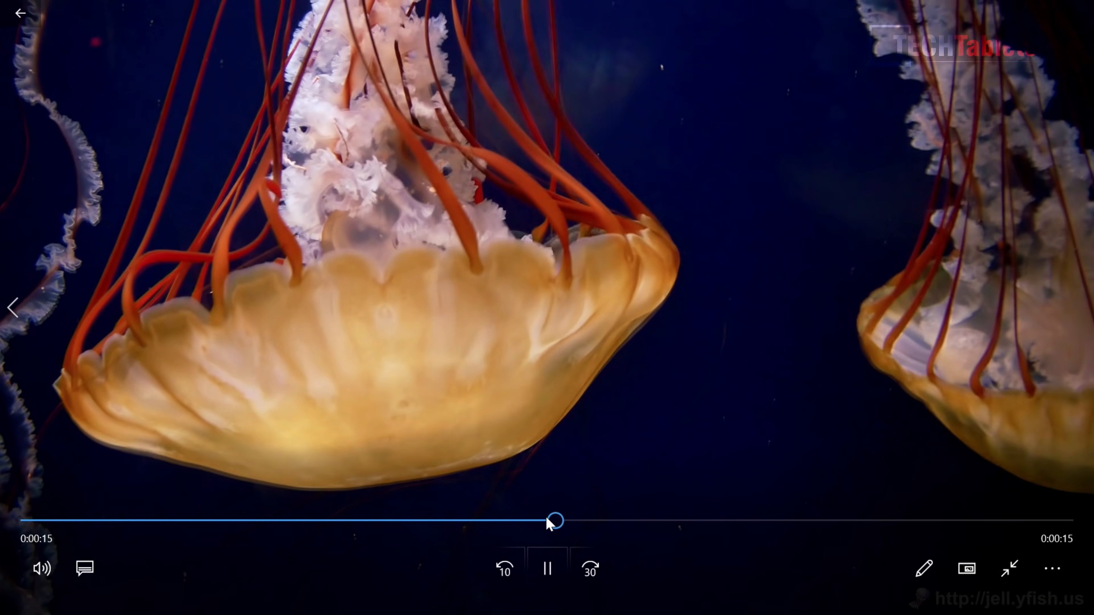
left_click_drag(554, 520, 826, 521)
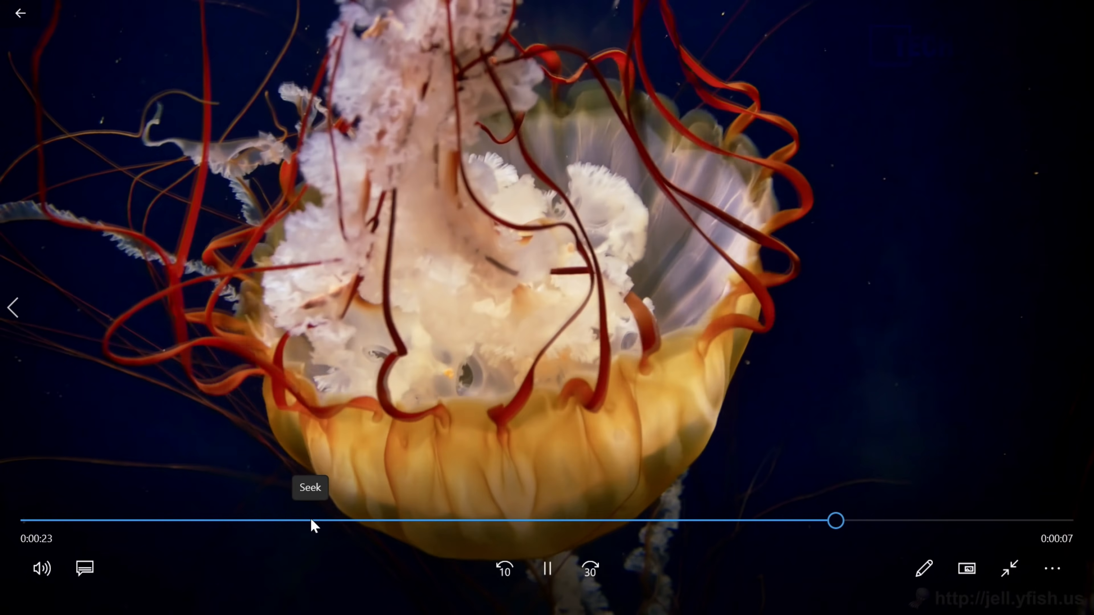
left_click(547, 569)
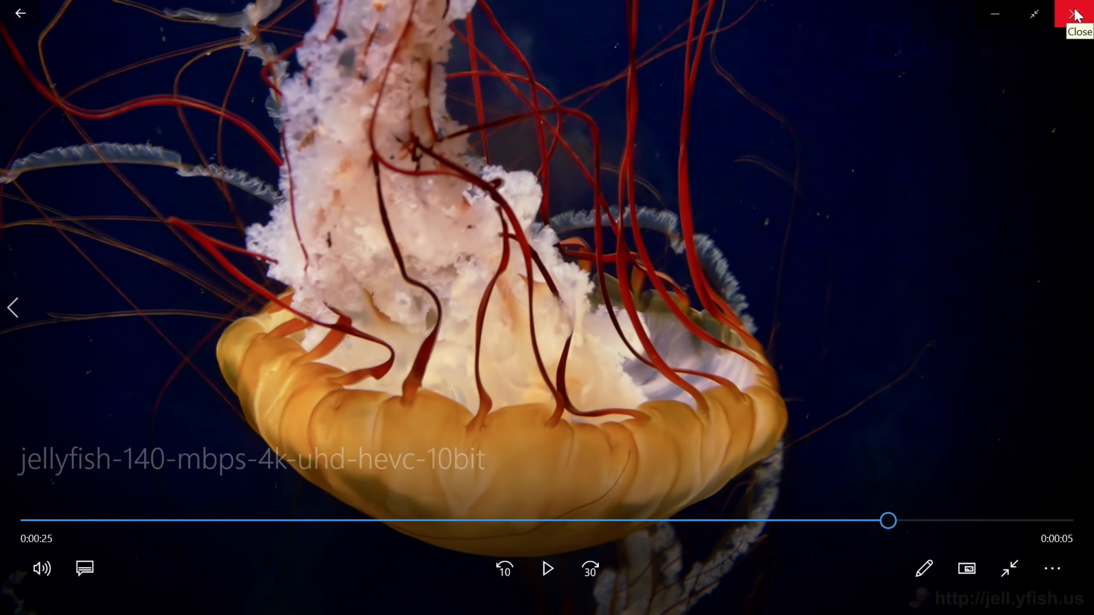
left_click(1080, 14)
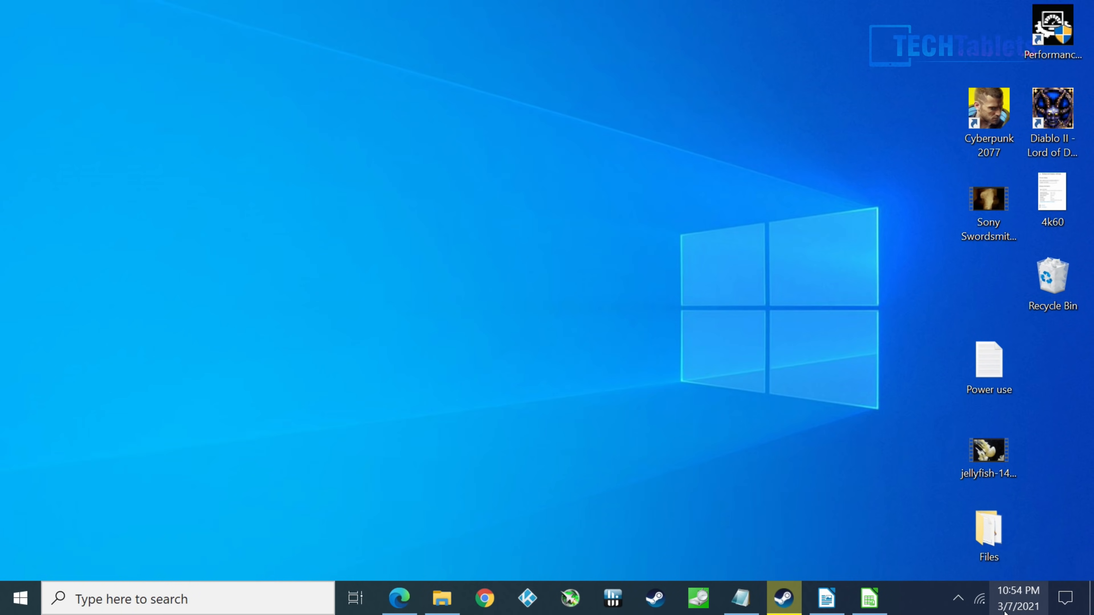
Show HWiNFO64 sensor readings from the tray and highlight the Core 1 Thermal Throttling row.
left_click(958, 599)
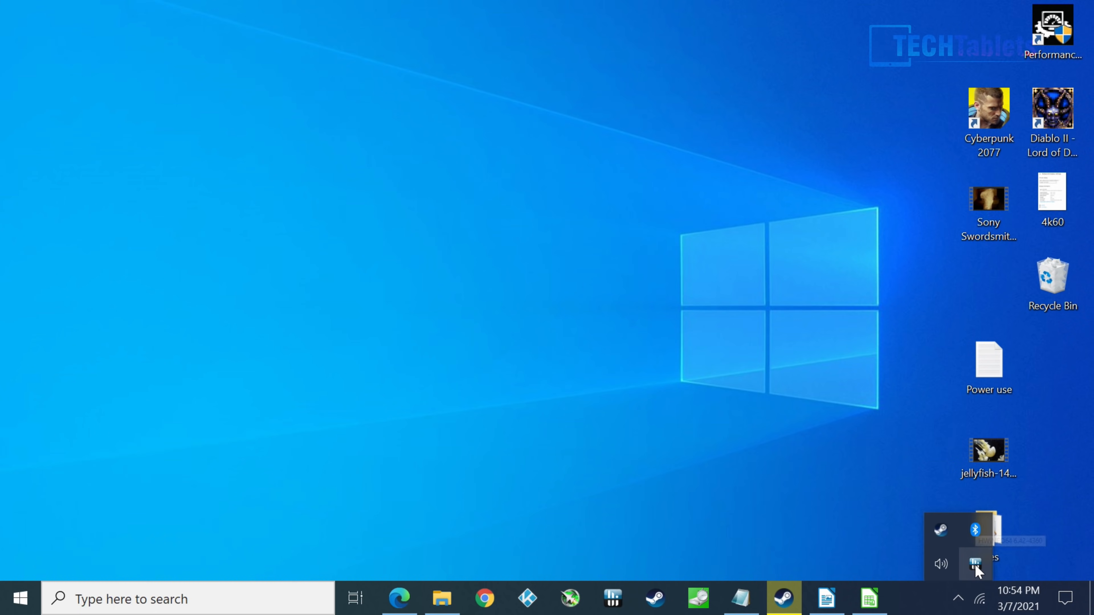
left_click(976, 563)
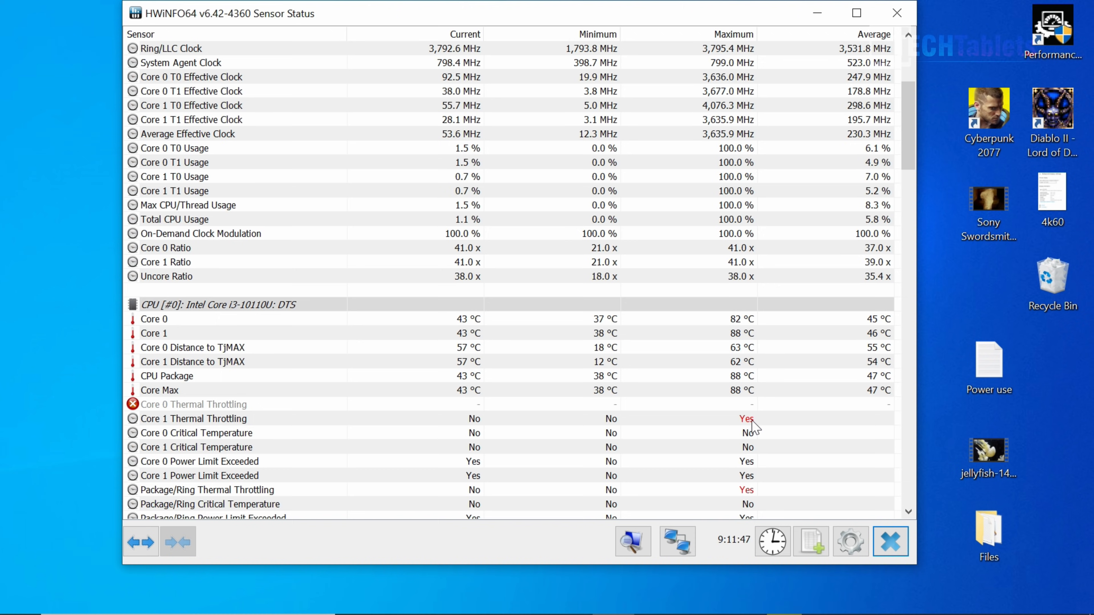
left_click(194, 418)
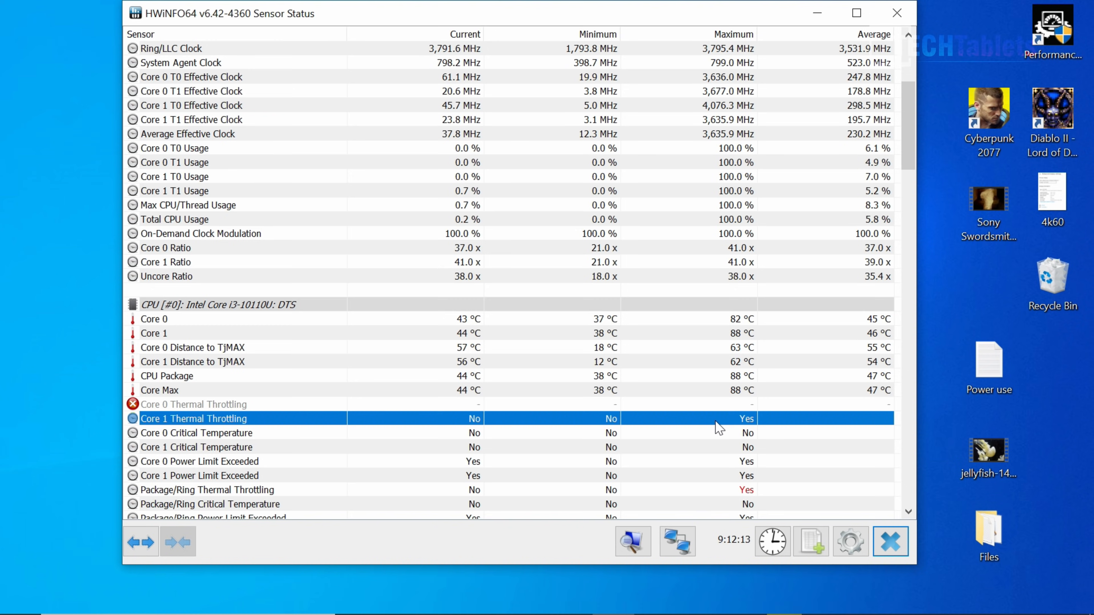
scroll("down", 3)
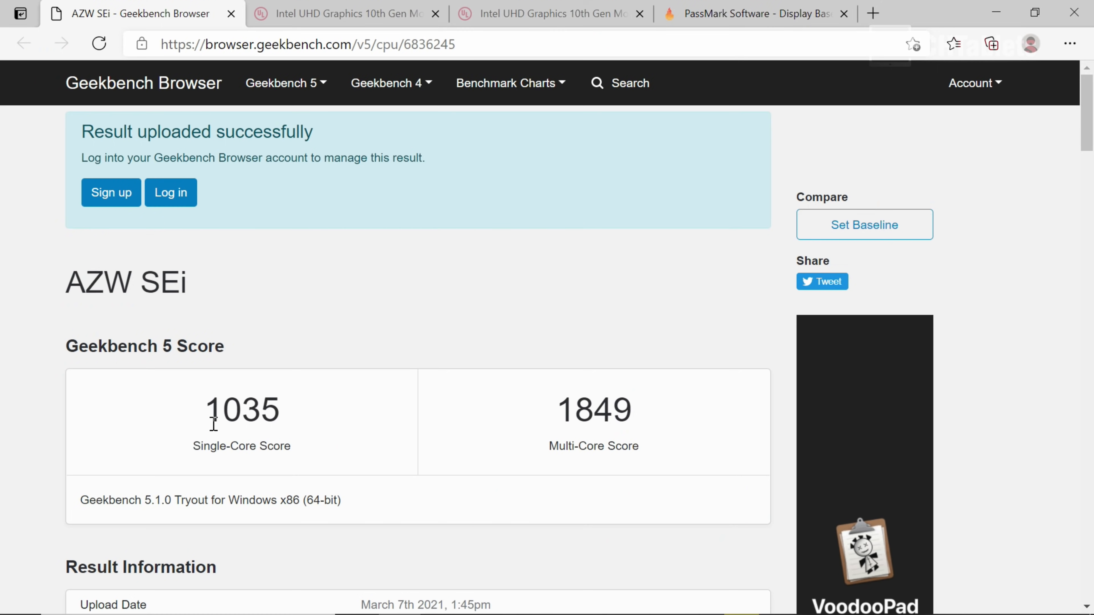
mouse_move(268, 480)
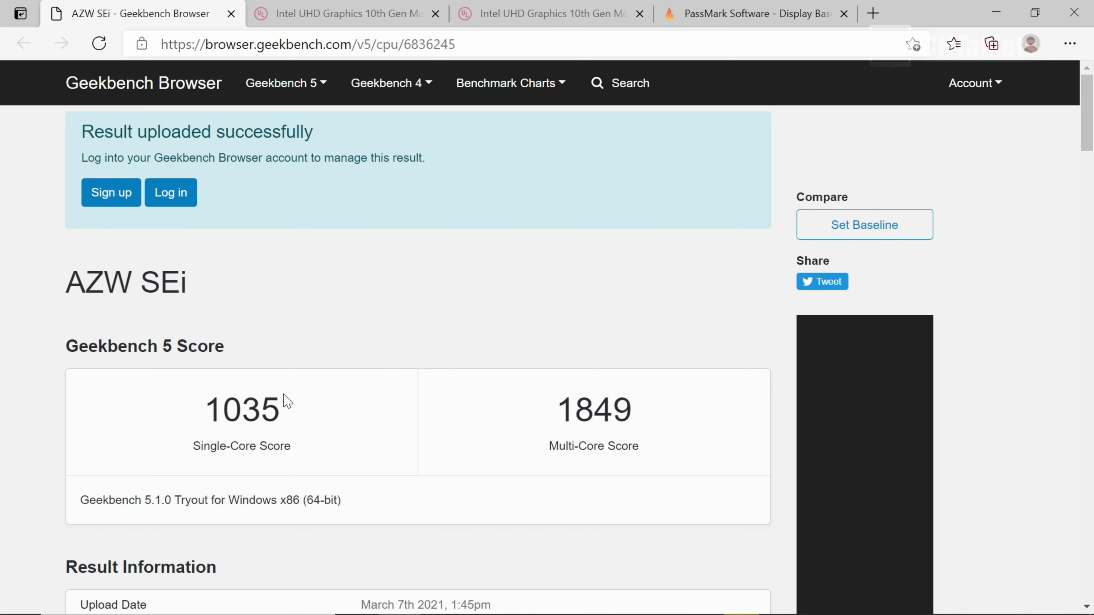
double_click(252, 410)
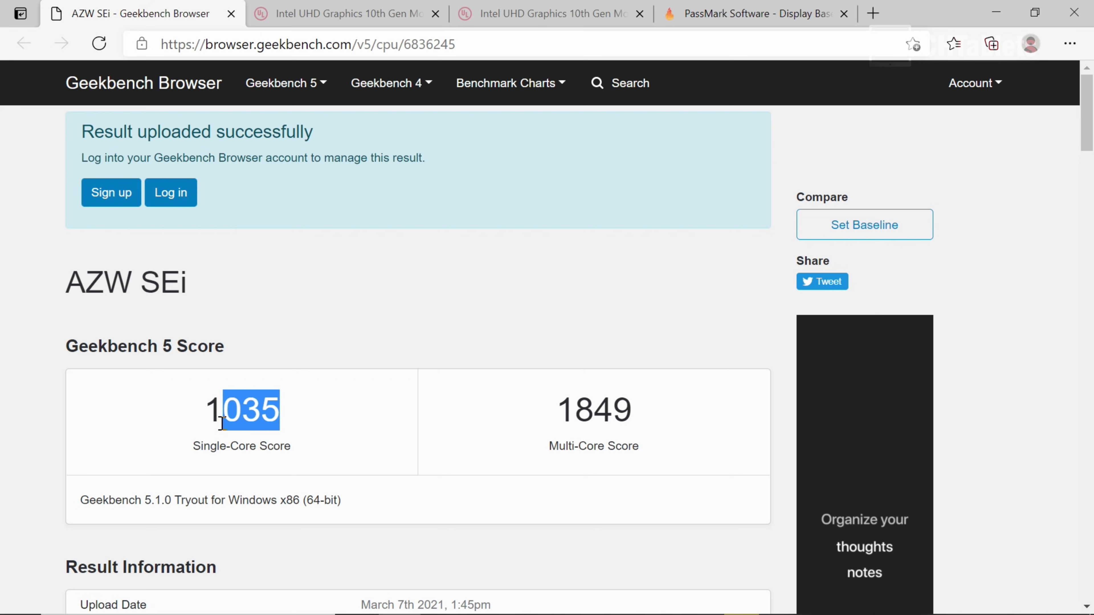
mouse_move(548, 435)
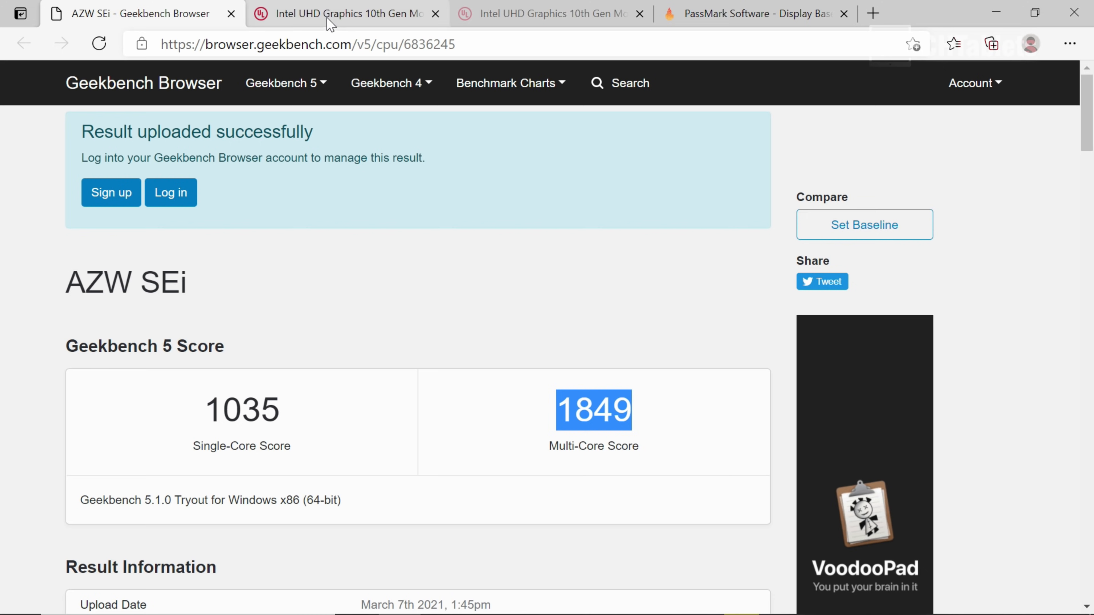
left_click(342, 13)
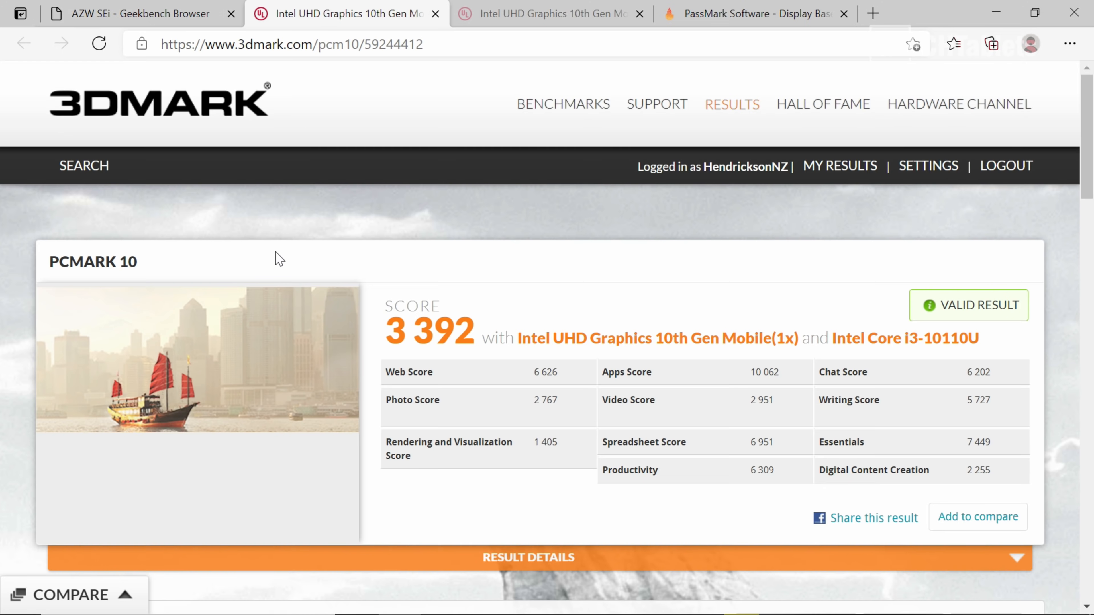
scroll("down", 3)
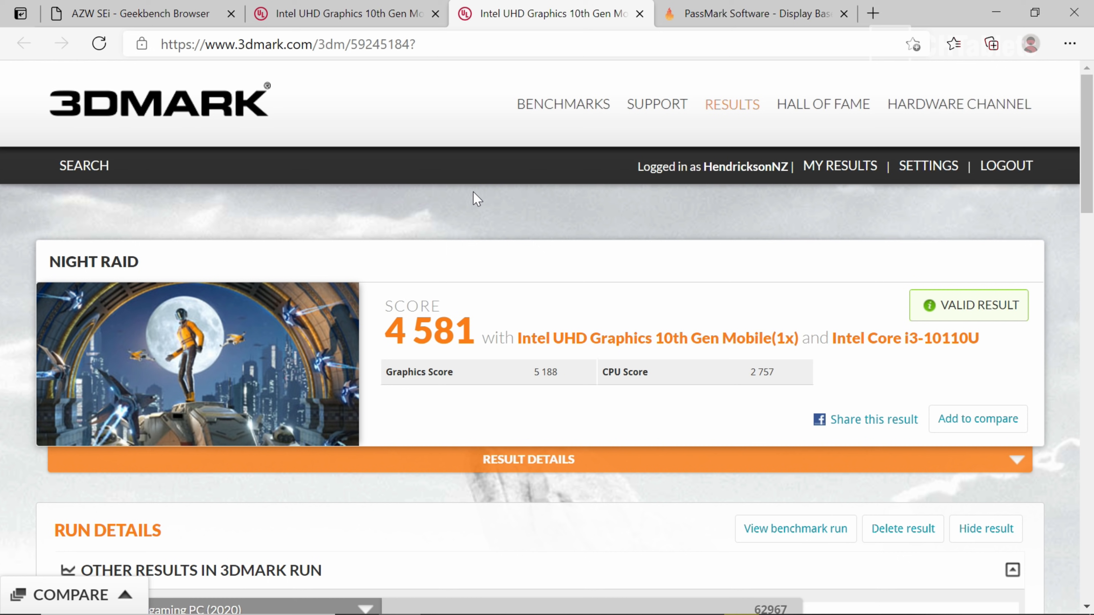
mouse_move(713, 87)
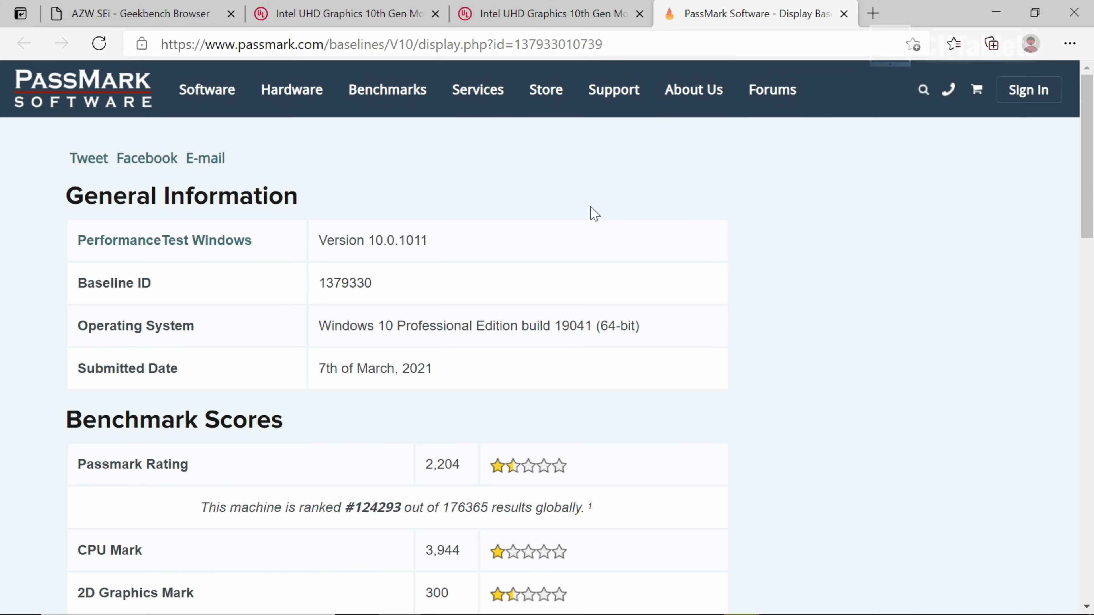
mouse_move(572, 292)
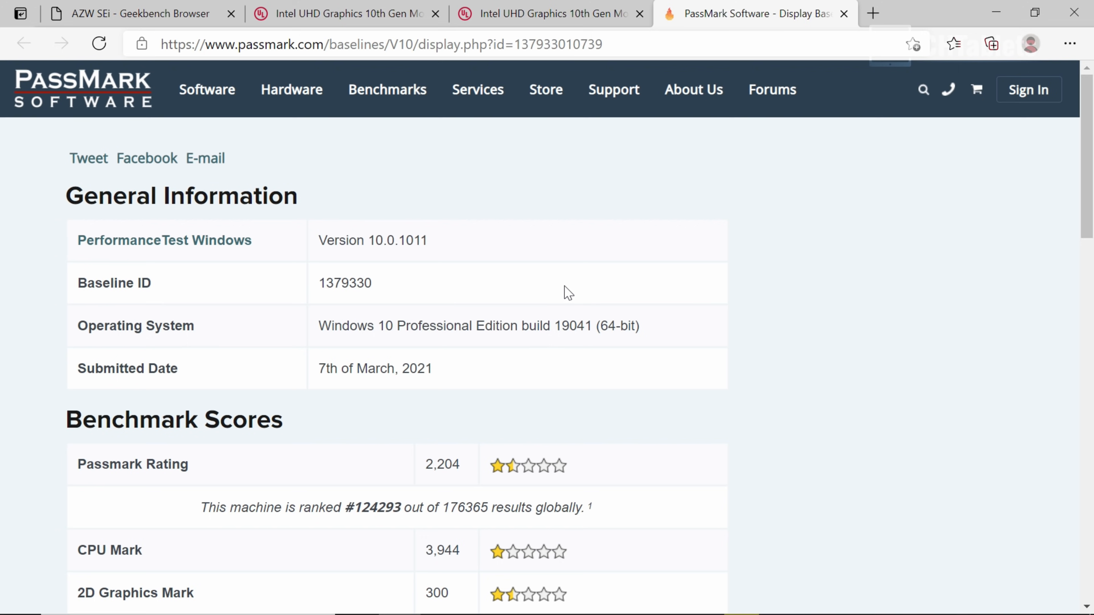
left_click(342, 13)
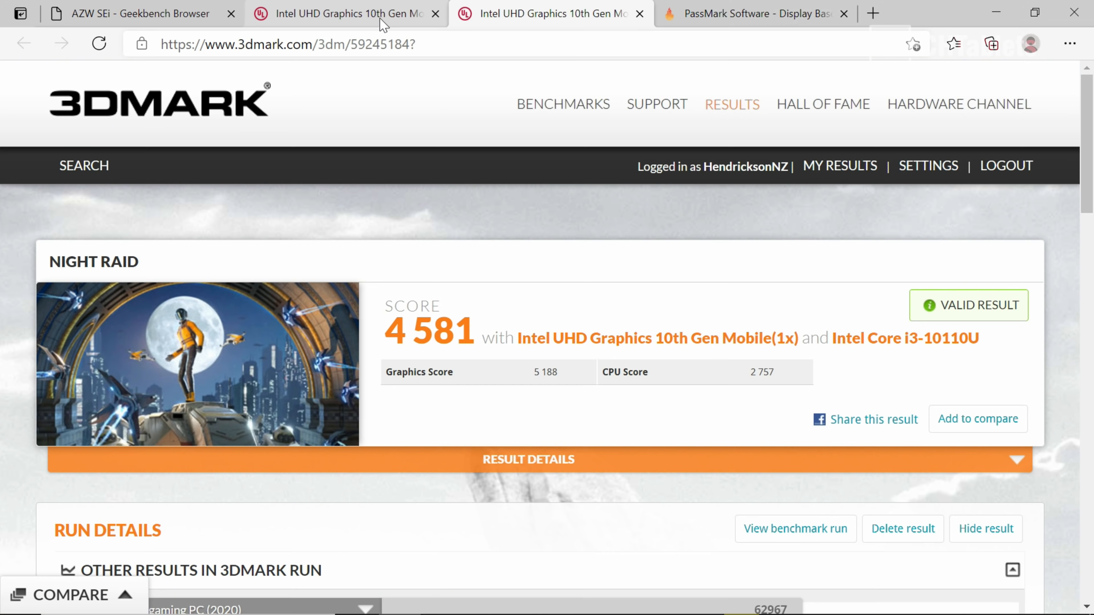
left_click(132, 14)
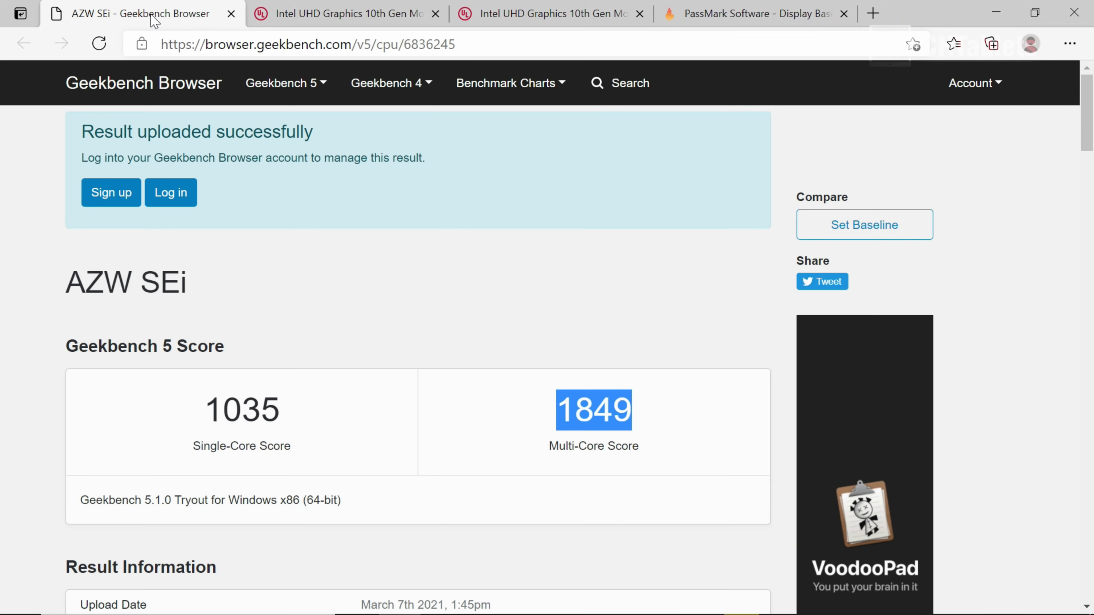
left_click(753, 13)
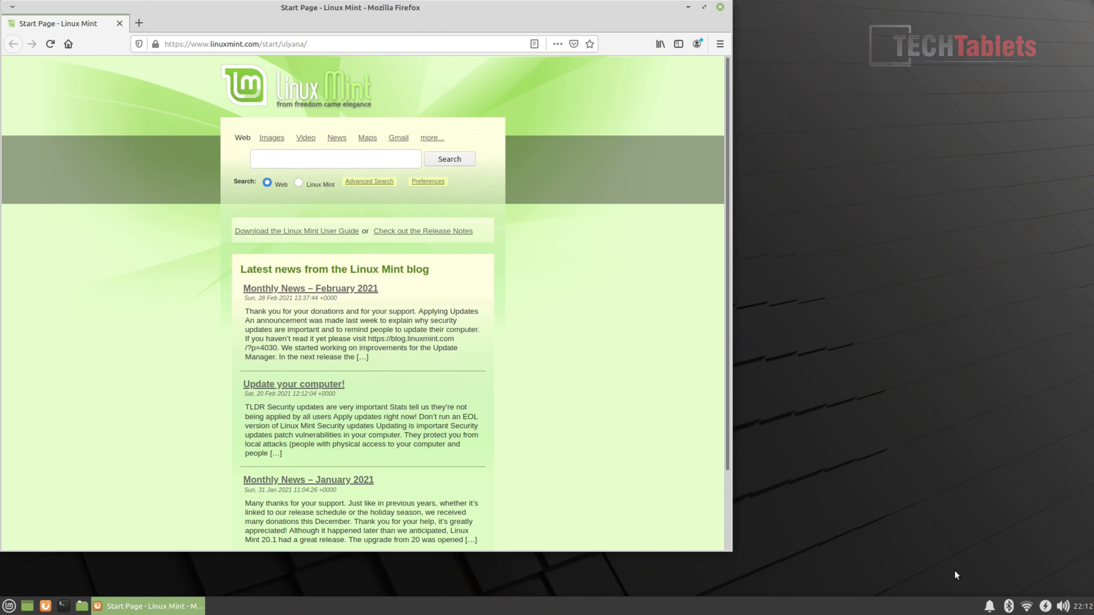
mouse_move(885, 531)
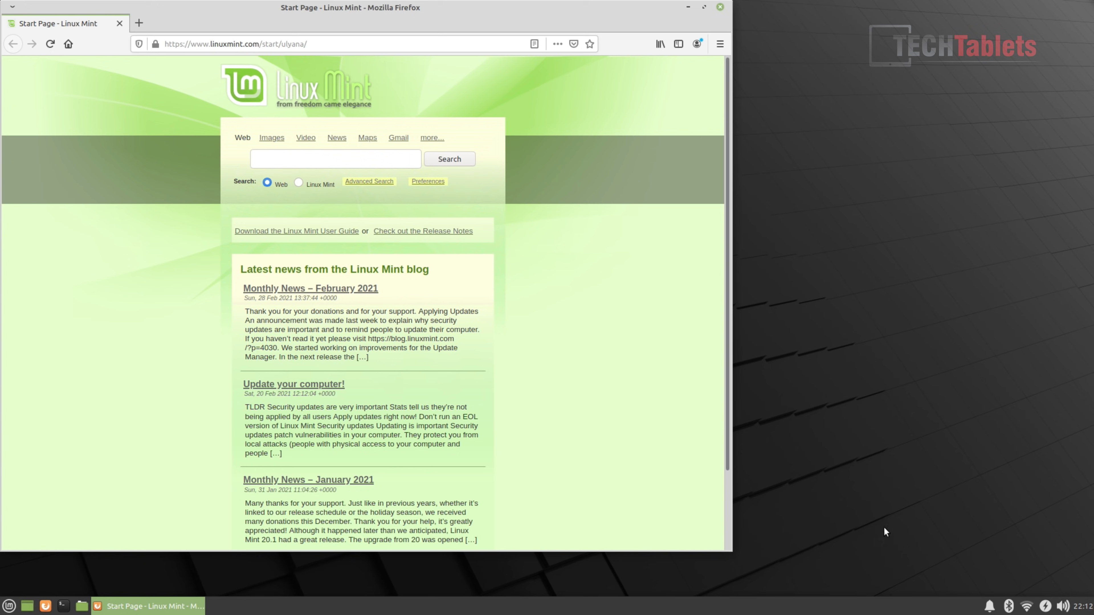
mouse_move(505, 136)
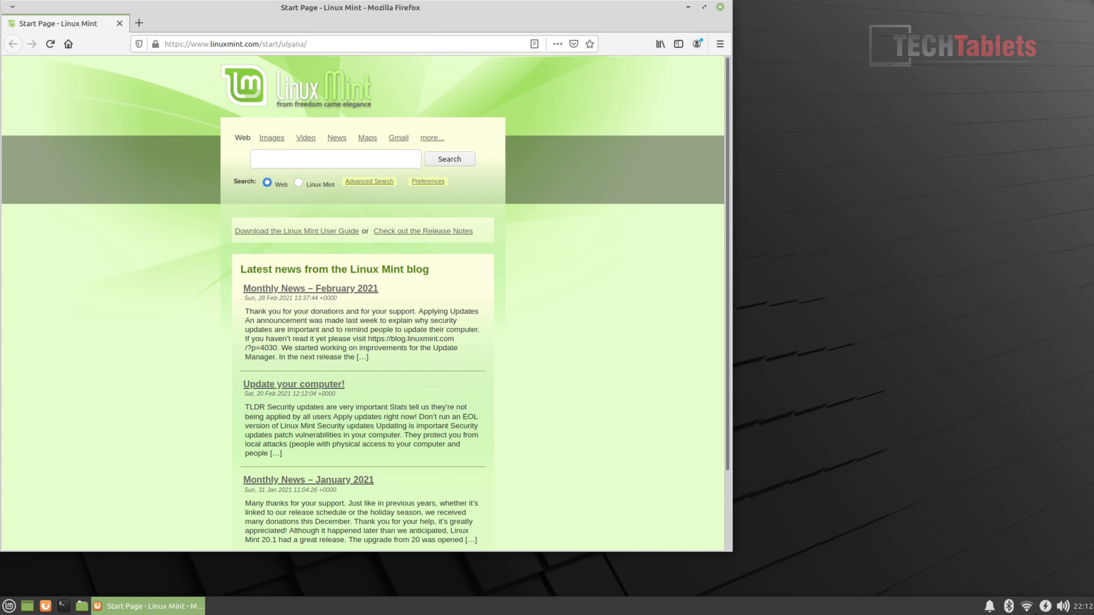
Show the Linux Mint Wi-Fi list with the connected 5Ghz-Wifi6 network.
left_click(1027, 606)
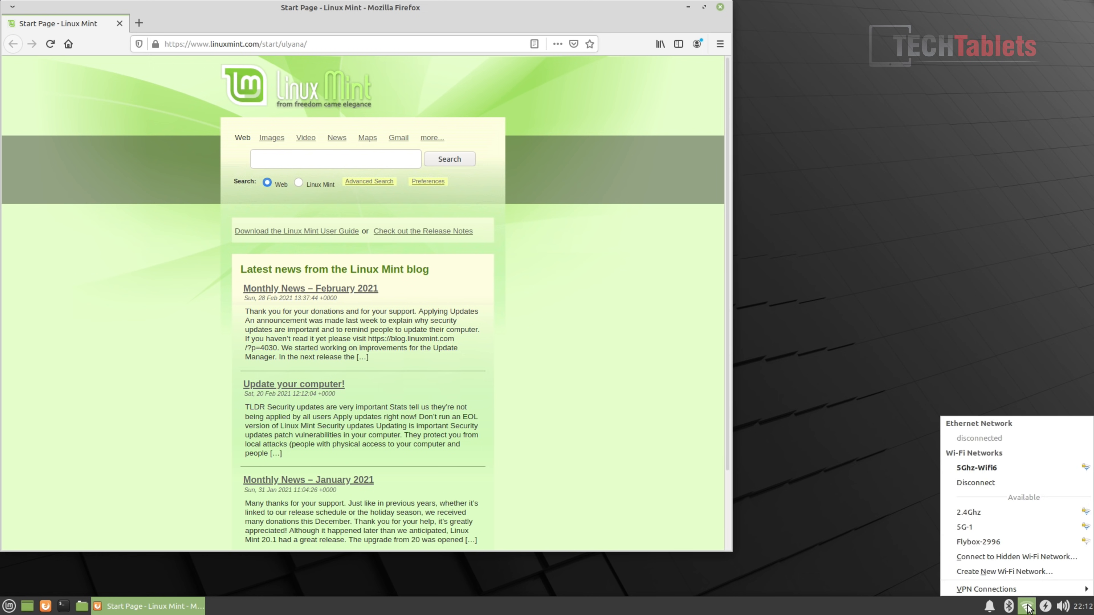